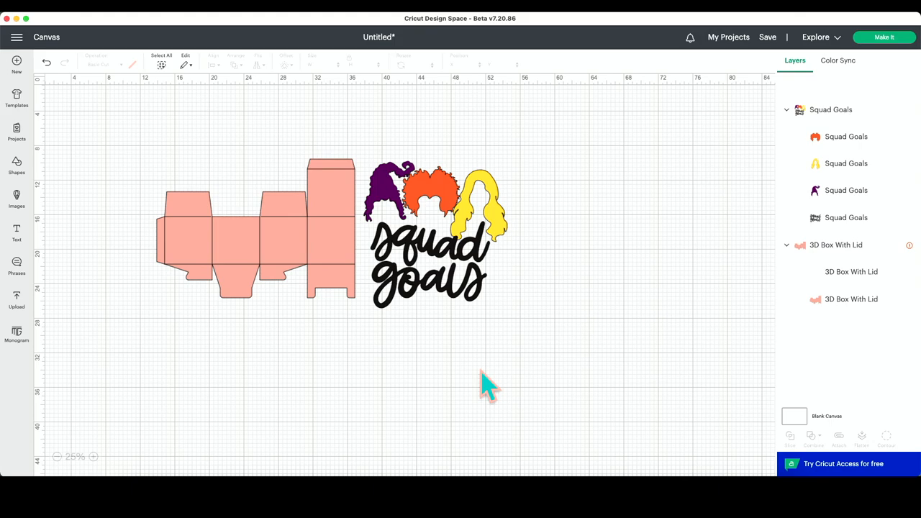
{"action": "mouse_move", "coordinate": [492, 43]}
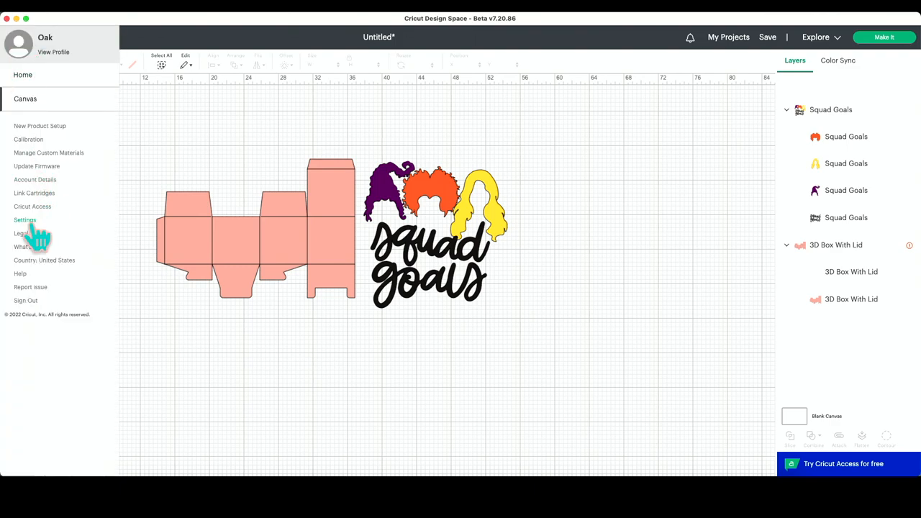
Step: Open Design Space settings to review English language, cloud saving and the Beta application experience
{"action": "left_click", "coordinate": [24, 220]}
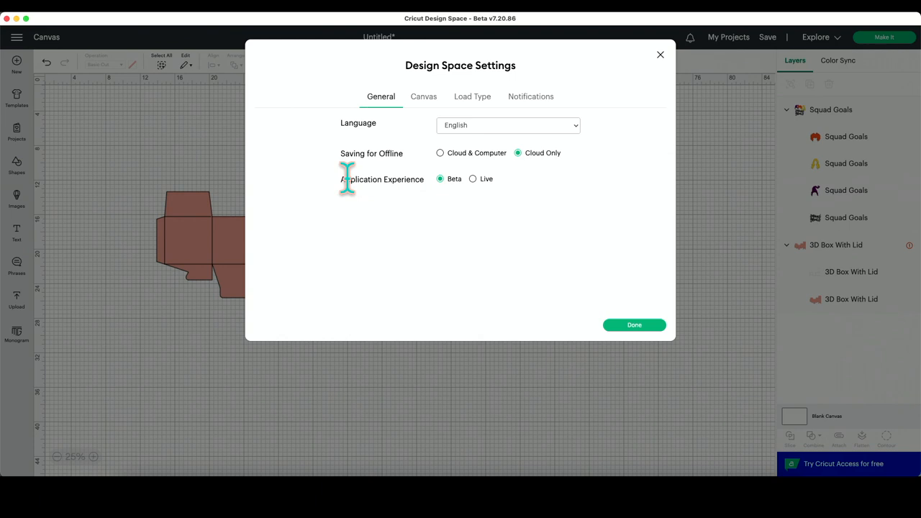
{"action": "mouse_move", "coordinate": [421, 216]}
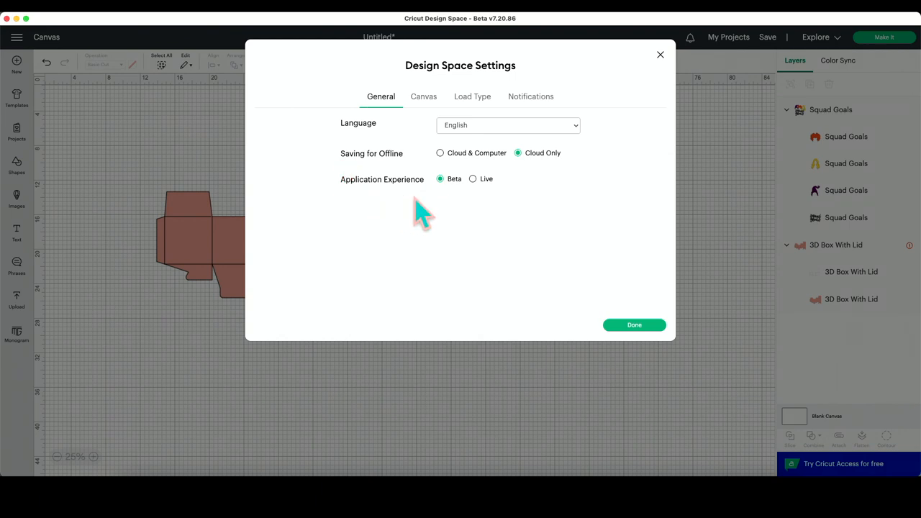
{"action": "mouse_move", "coordinate": [490, 202]}
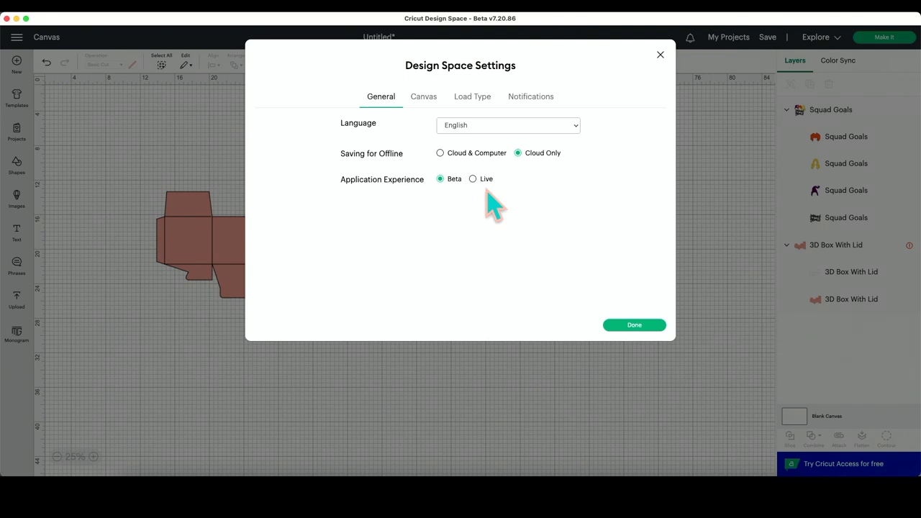
{"action": "mouse_move", "coordinate": [450, 201]}
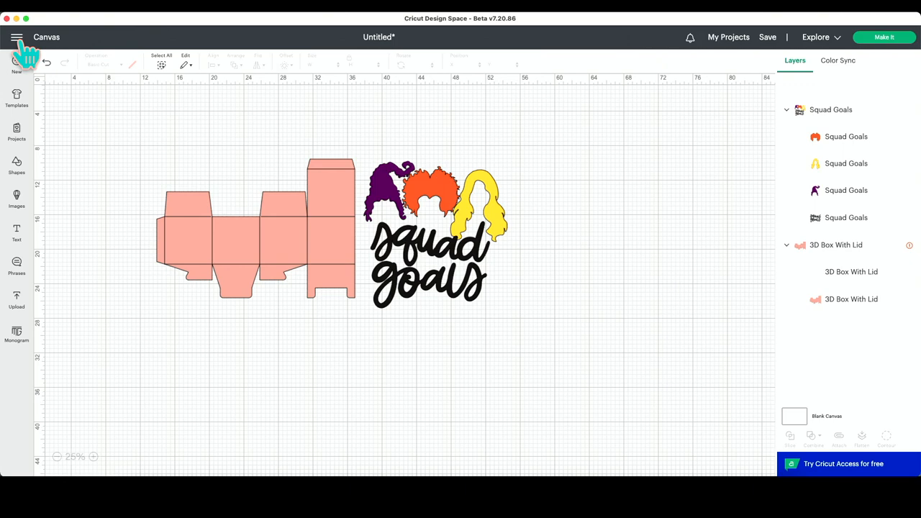
Step: Close settings and reopen the main menu over the box and Squad Goals canvas
{"action": "left_click", "coordinate": [16, 36]}
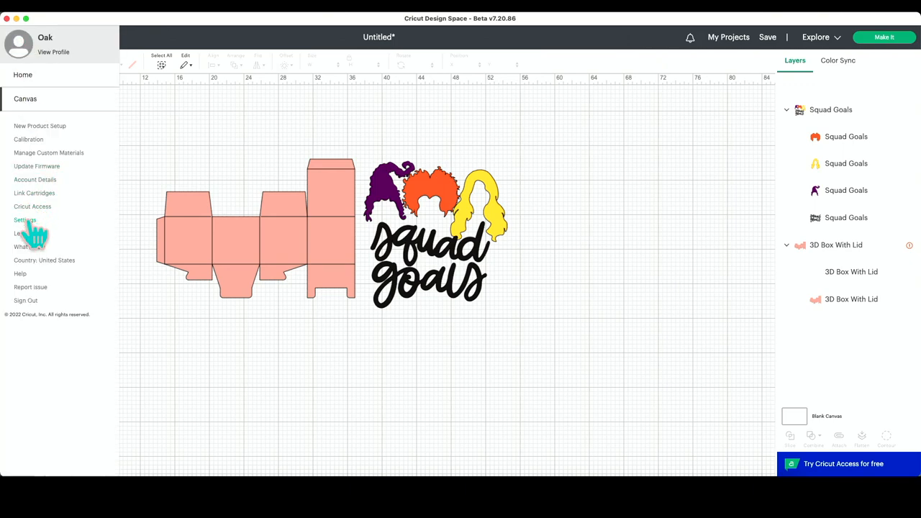
{"action": "left_click", "coordinate": [25, 219]}
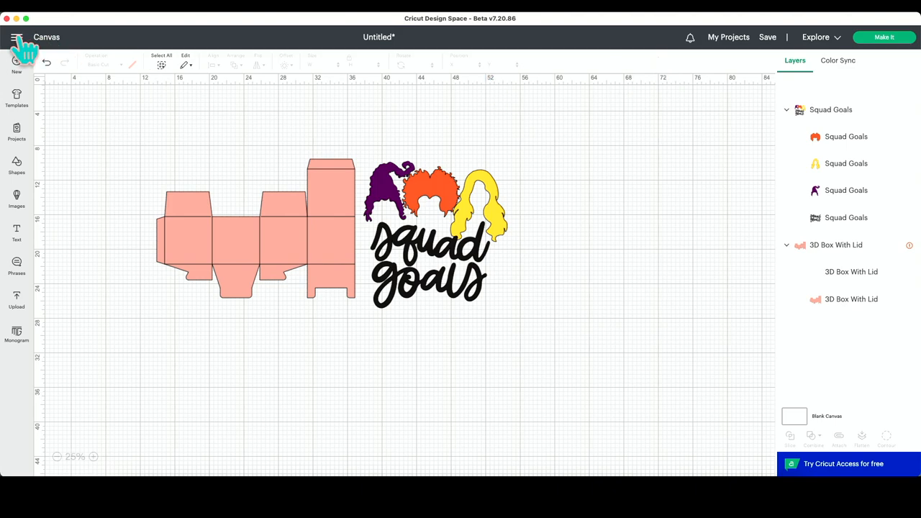
{"action": "left_click", "coordinate": [16, 37]}
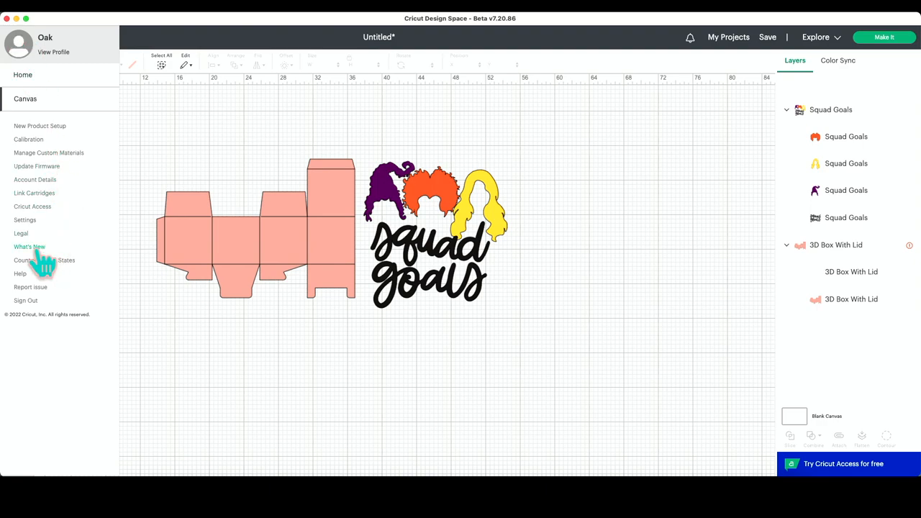
Step: Open What's New to view the 7.20 Reversible Combinations and Layers Panel notes
{"action": "left_click", "coordinate": [29, 247]}
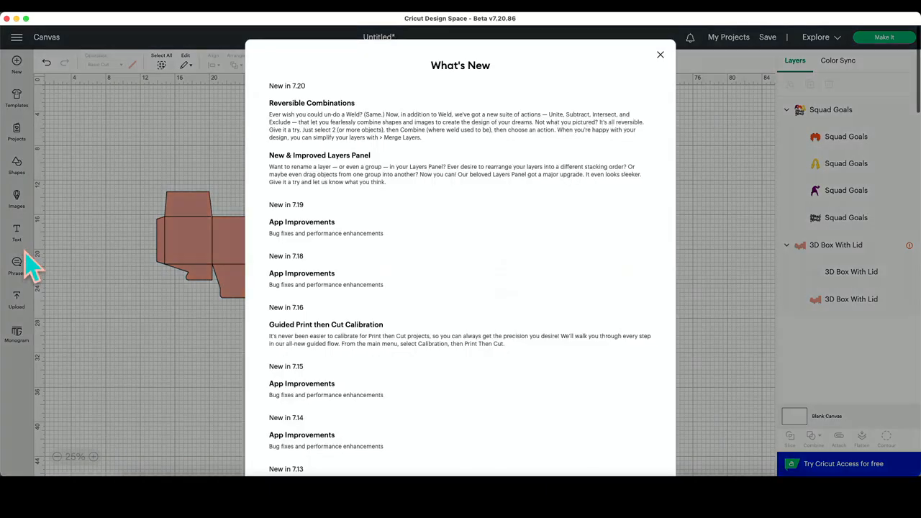
{"action": "mouse_move", "coordinate": [270, 209]}
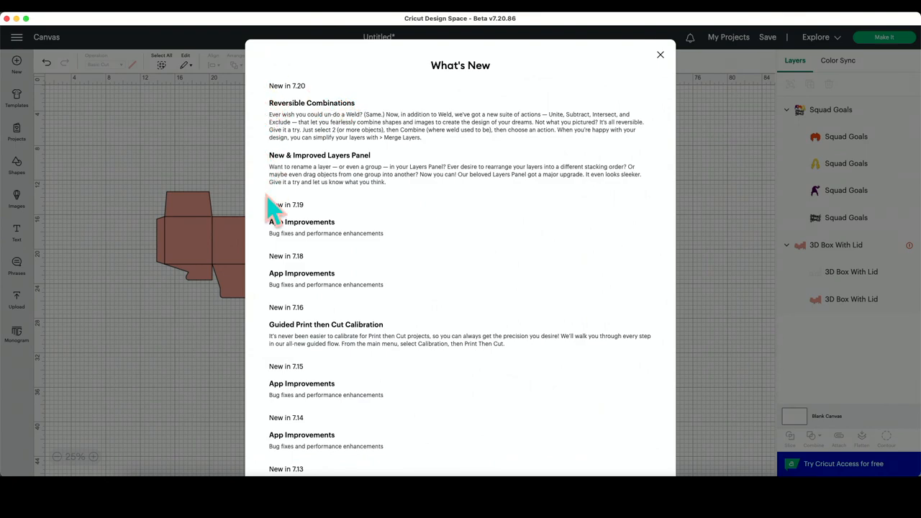
{"action": "mouse_move", "coordinate": [269, 169]}
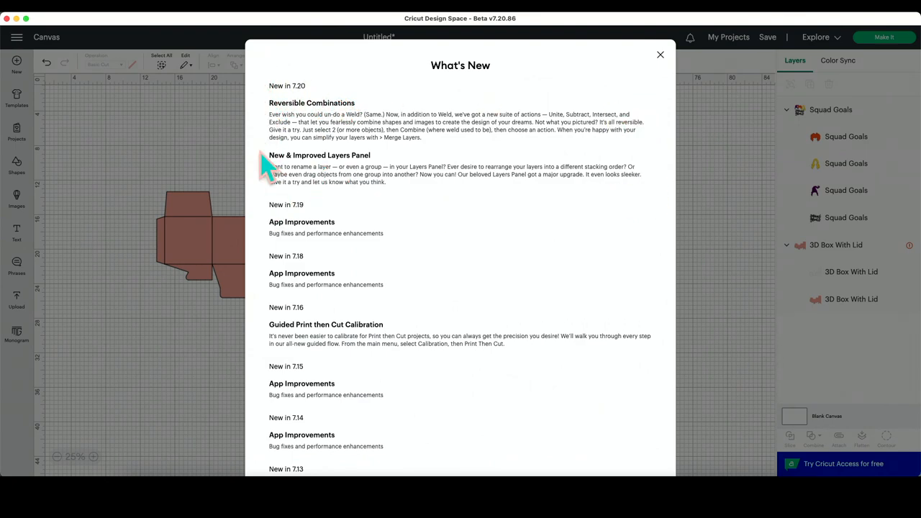
{"action": "mouse_move", "coordinate": [348, 212]}
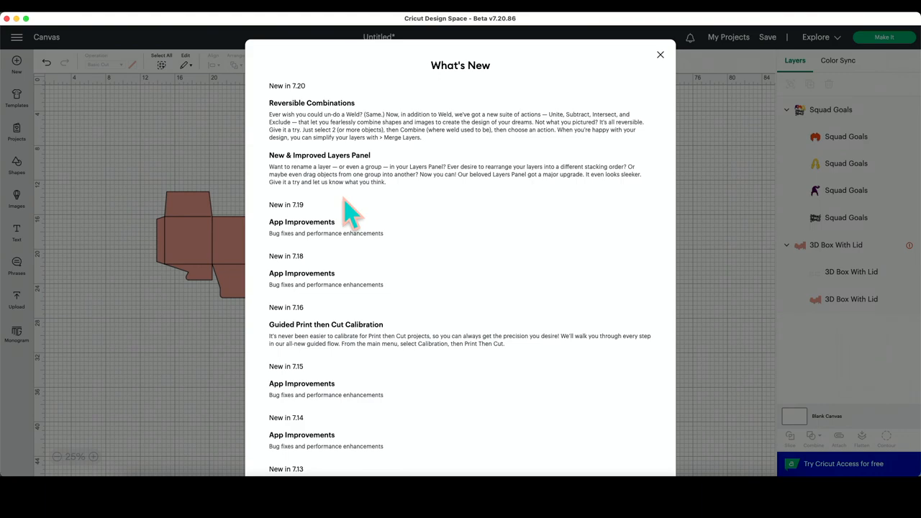
{"action": "mouse_move", "coordinate": [439, 129]}
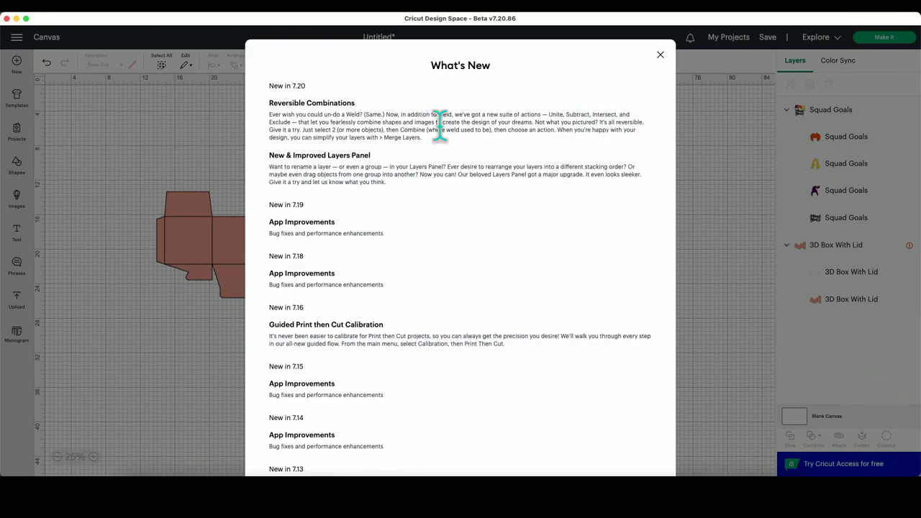
{"action": "mouse_move", "coordinate": [277, 133]}
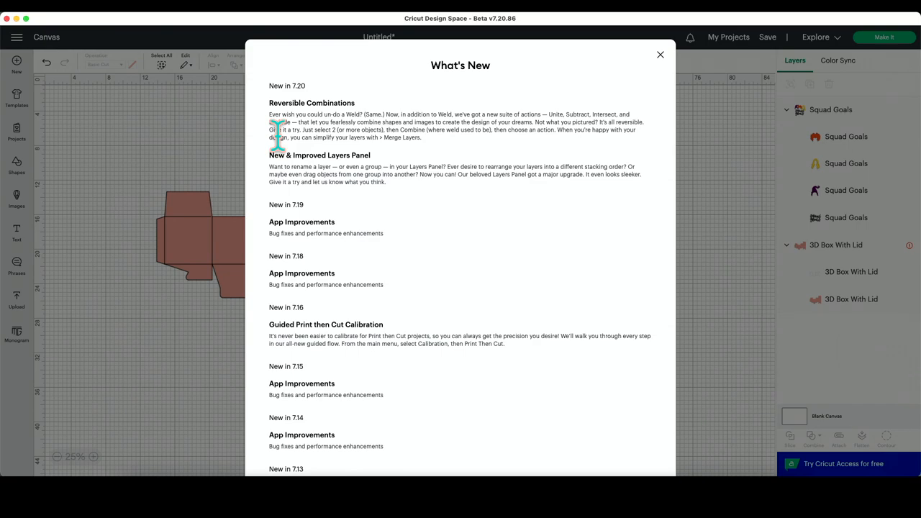
{"action": "mouse_move", "coordinate": [299, 205]}
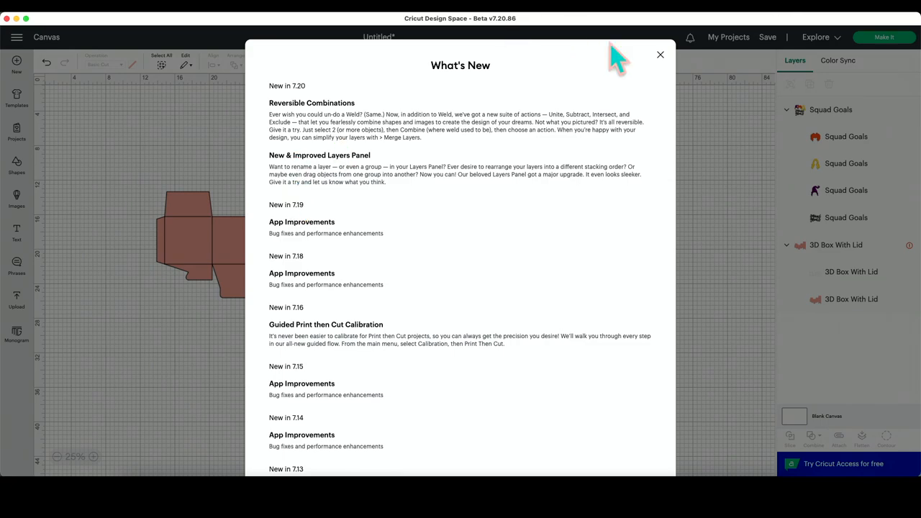
Step: Close What's New, then select the four Squad Goals layers and regroup them into one Group
{"action": "left_click", "coordinate": [659, 55]}
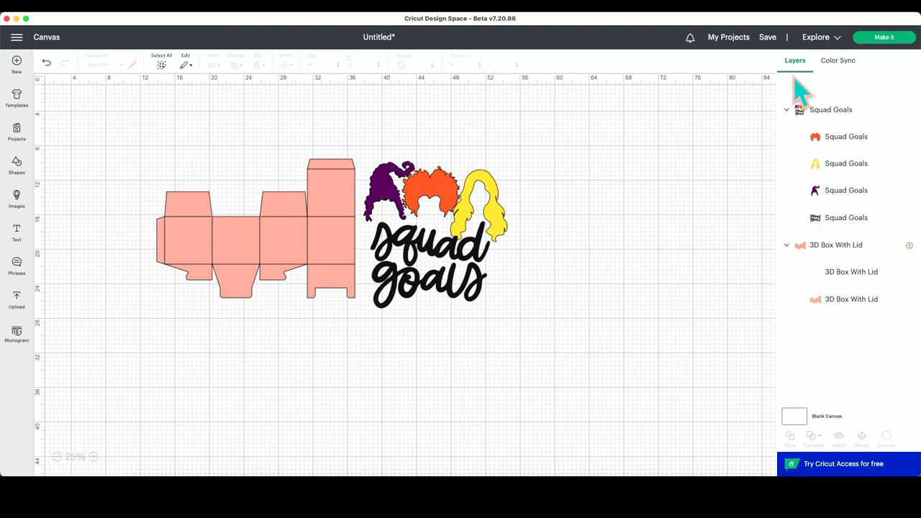
{"action": "mouse_move", "coordinate": [507, 230]}
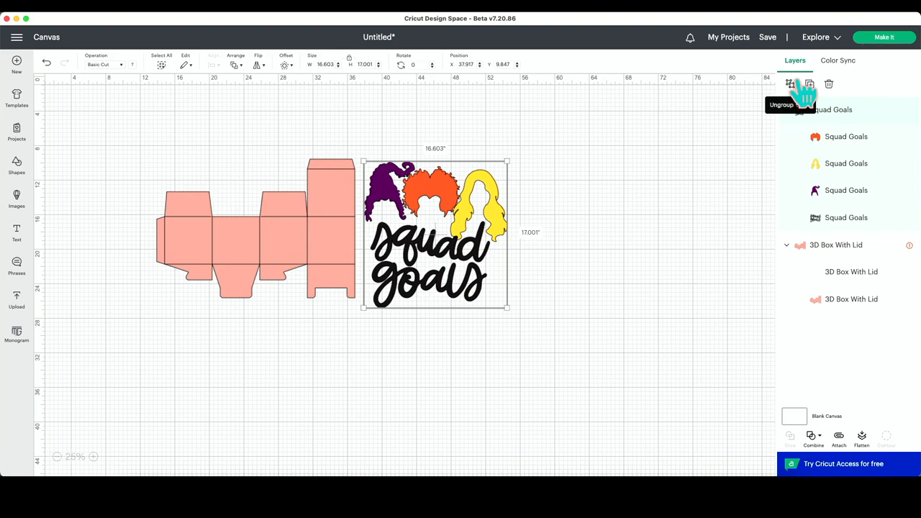
{"action": "mouse_move", "coordinate": [798, 93]}
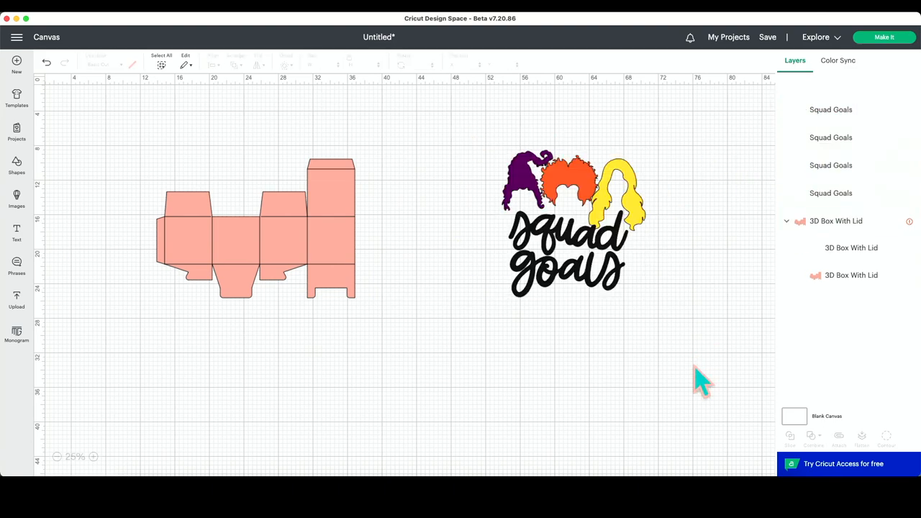
{"action": "left_click", "coordinate": [572, 223]}
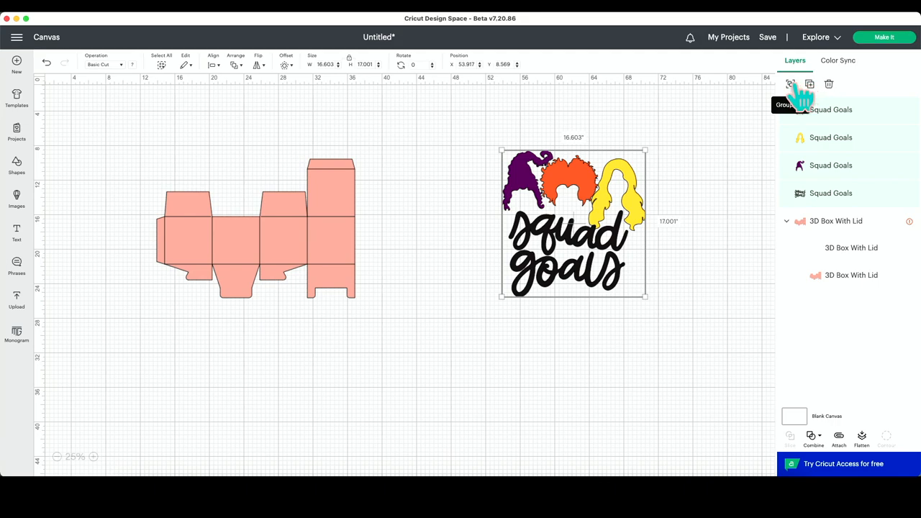
{"action": "left_click", "coordinate": [789, 85]}
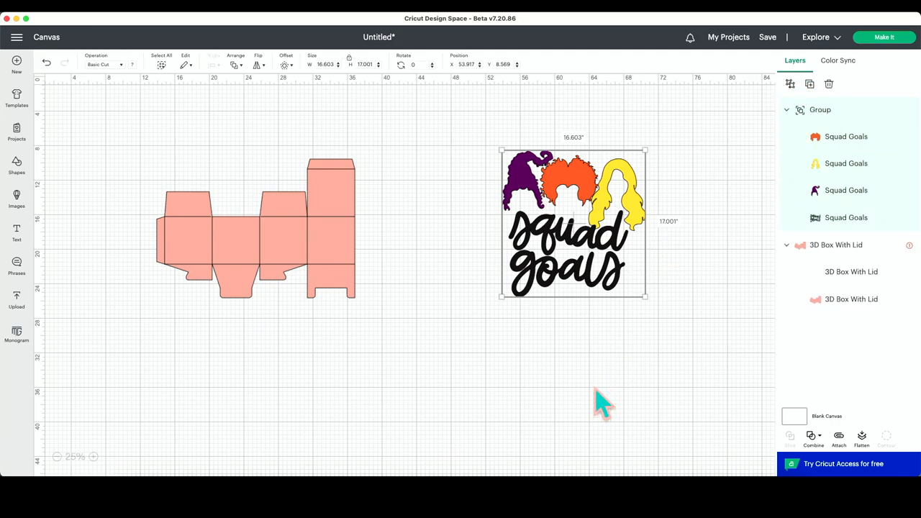
{"action": "mouse_move", "coordinate": [790, 84]}
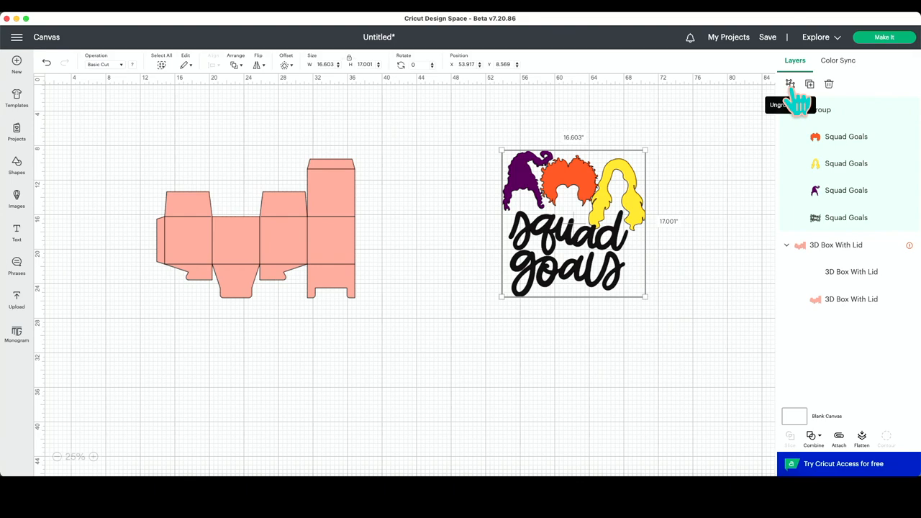
{"action": "left_click", "coordinate": [789, 84]}
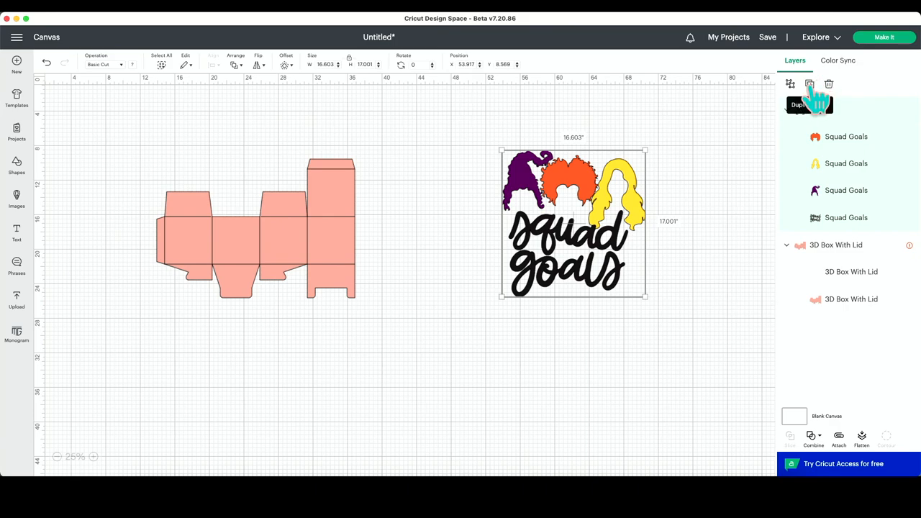
{"action": "mouse_move", "coordinate": [829, 84]}
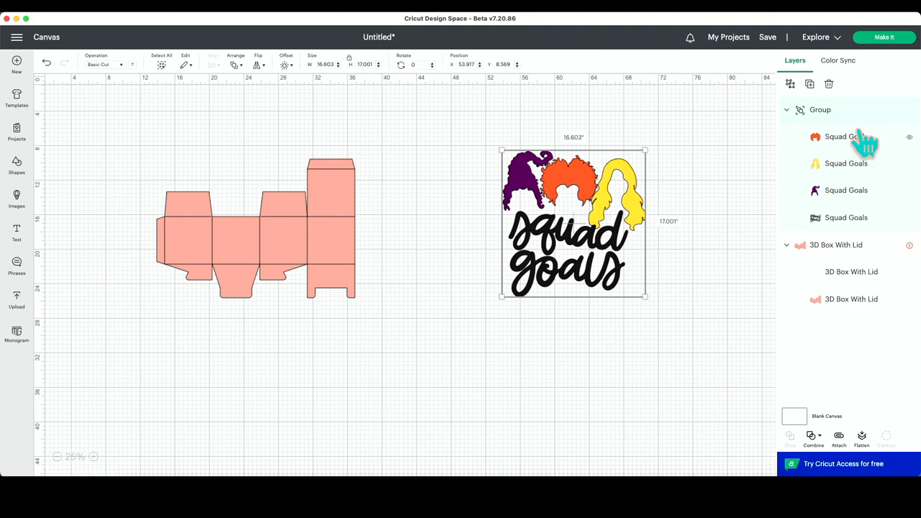
{"action": "mouse_move", "coordinate": [883, 347]}
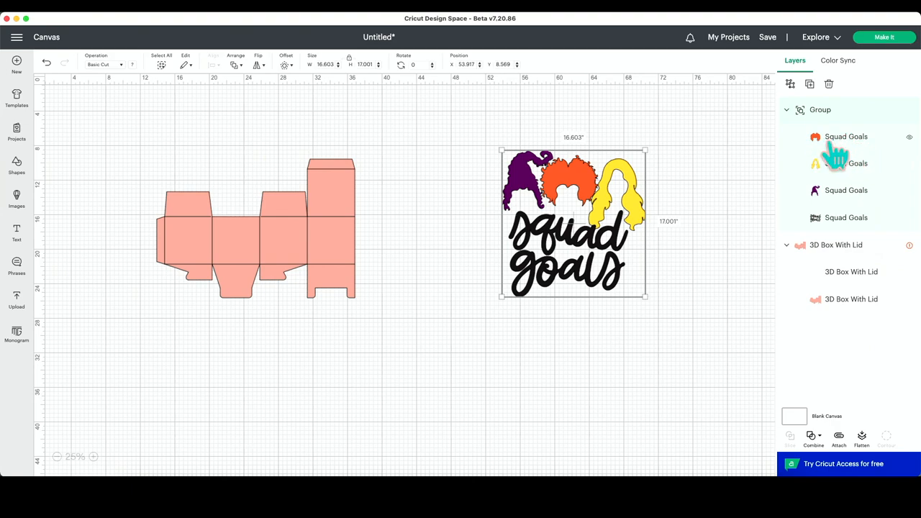
{"action": "double_click", "coordinate": [846, 137]}
{"action": "type", "text": "winnie"}
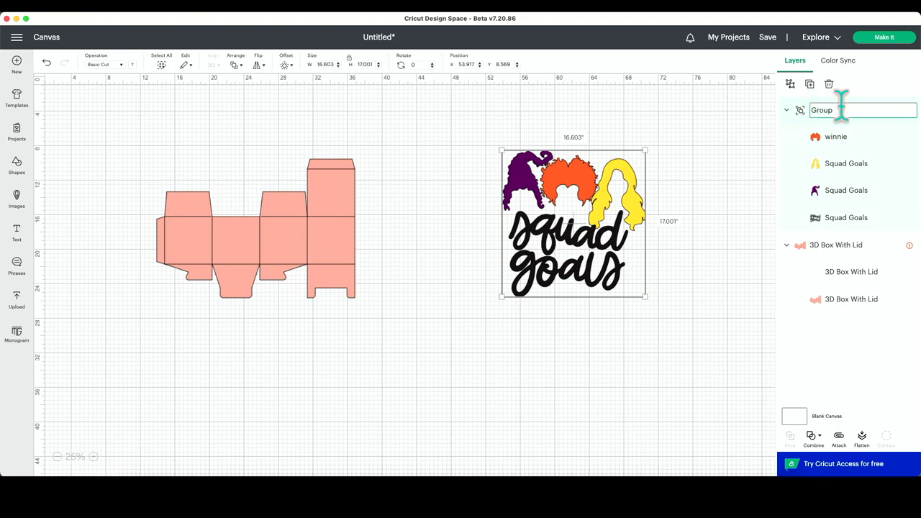
{"action": "type", "text": "sanderson sisters"}
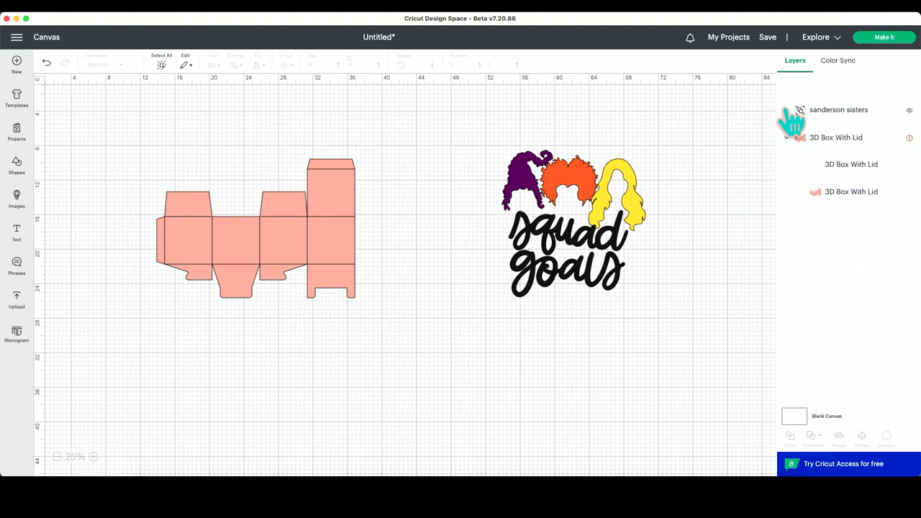
{"action": "left_click", "coordinate": [786, 138]}
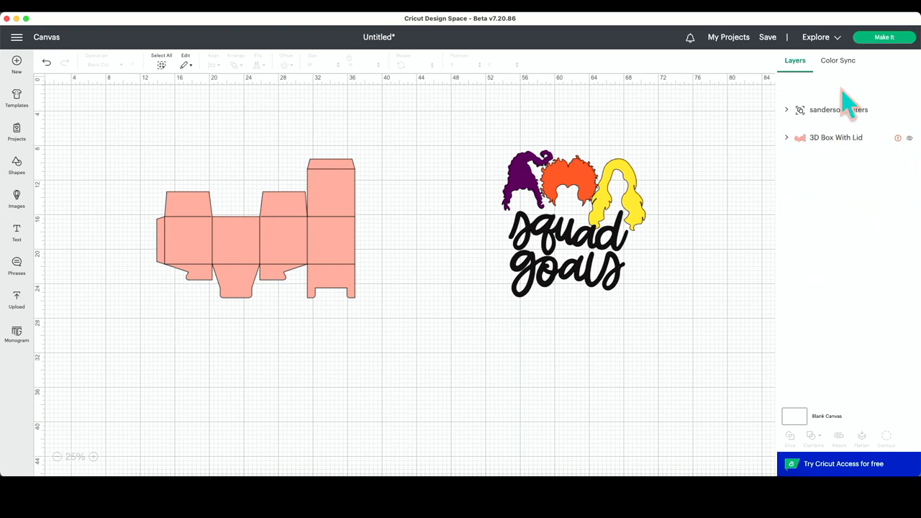
Step: Expand the sanderson sisters group to show winnie and the three Squad Goals sublayers
{"action": "left_click", "coordinate": [839, 110]}
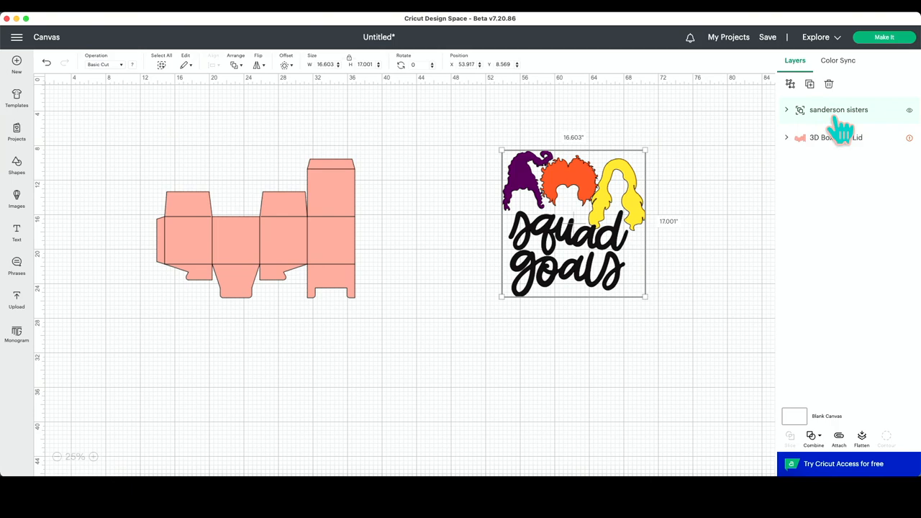
{"action": "left_click", "coordinate": [787, 109]}
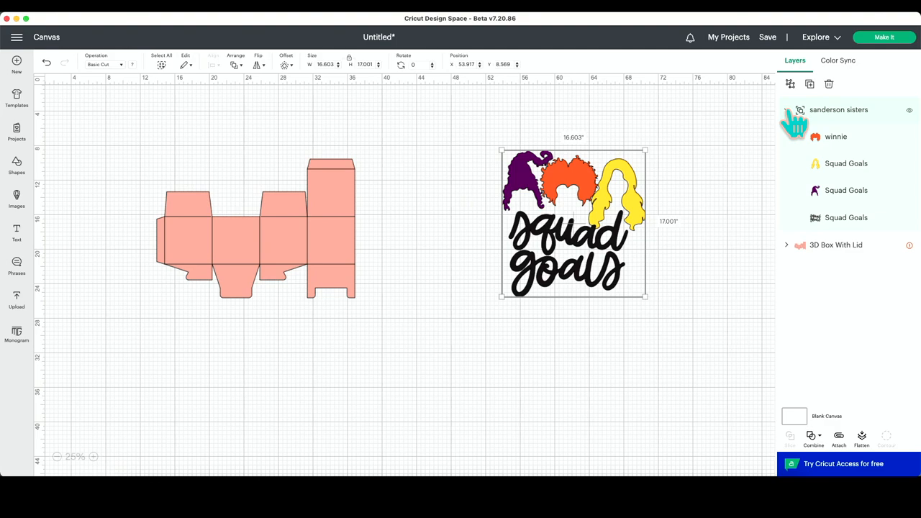
{"action": "left_click", "coordinate": [786, 109]}
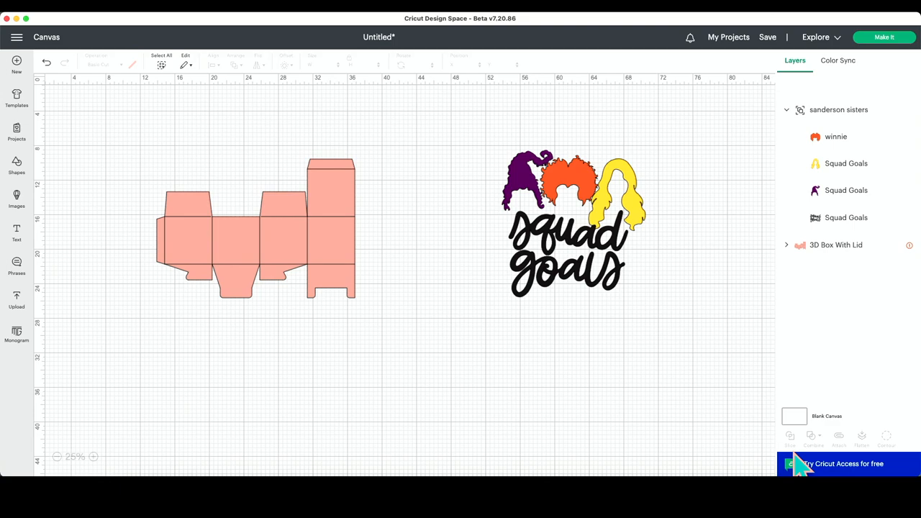
{"action": "mouse_move", "coordinate": [911, 461]}
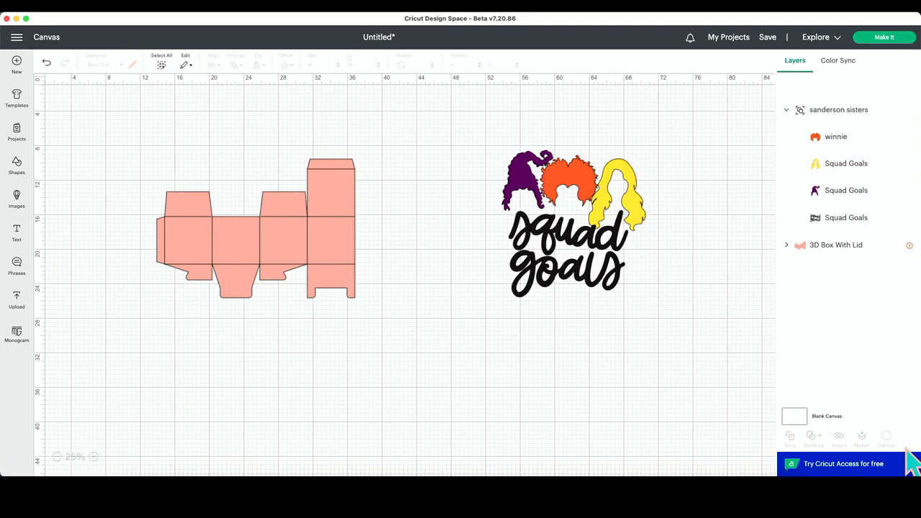
{"action": "mouse_move", "coordinate": [658, 245]}
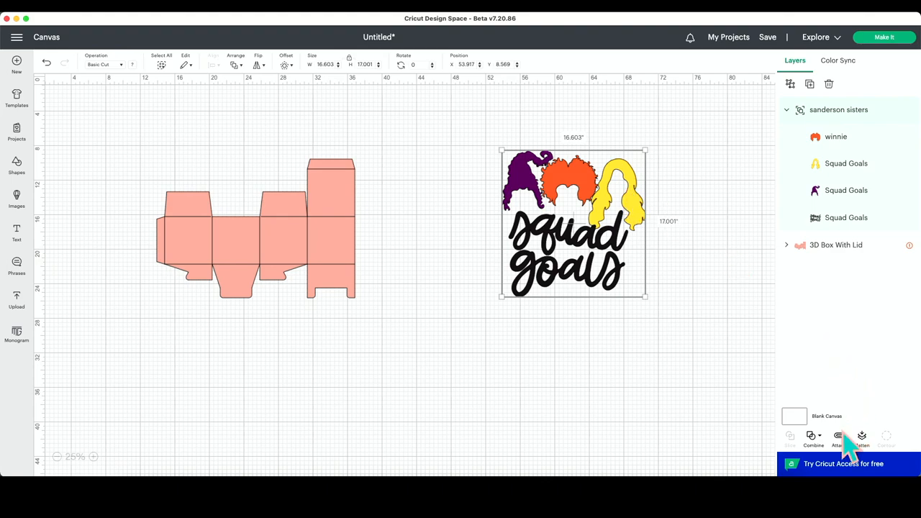
{"action": "mouse_move", "coordinate": [828, 461]}
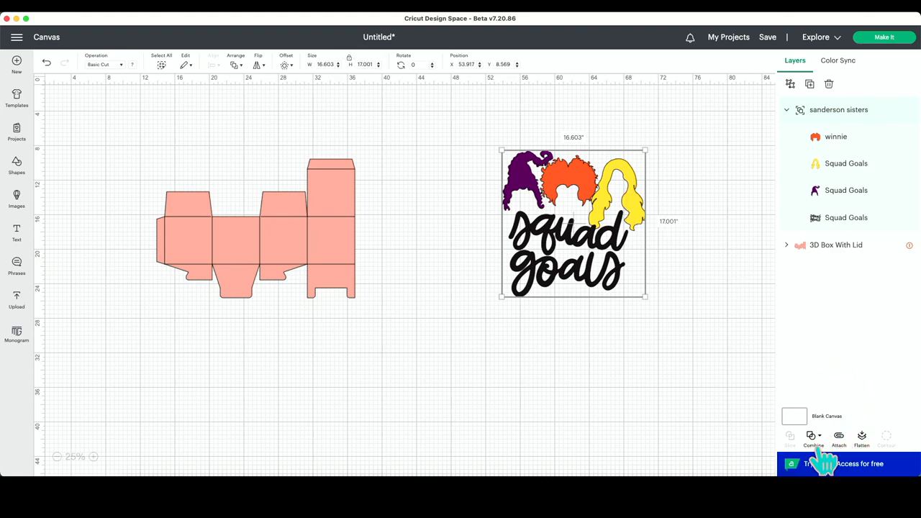
{"action": "left_click", "coordinate": [813, 440]}
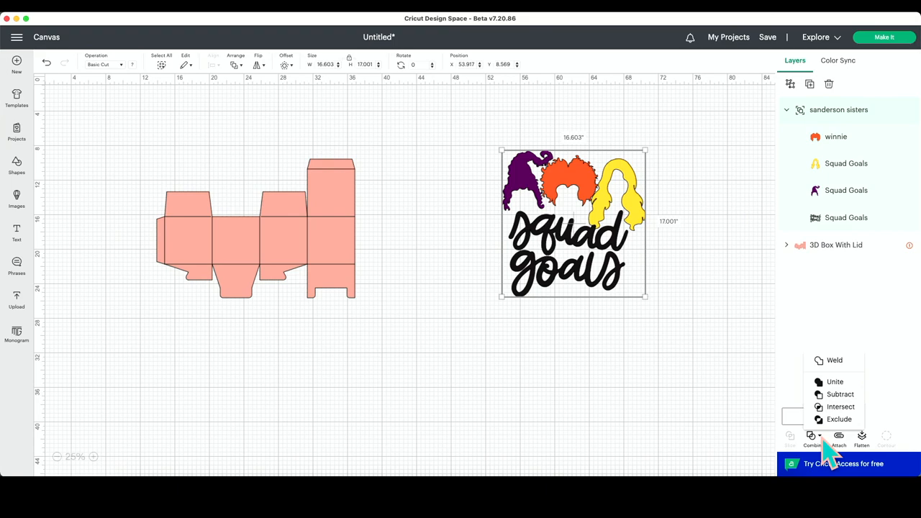
{"action": "mouse_move", "coordinate": [834, 359]}
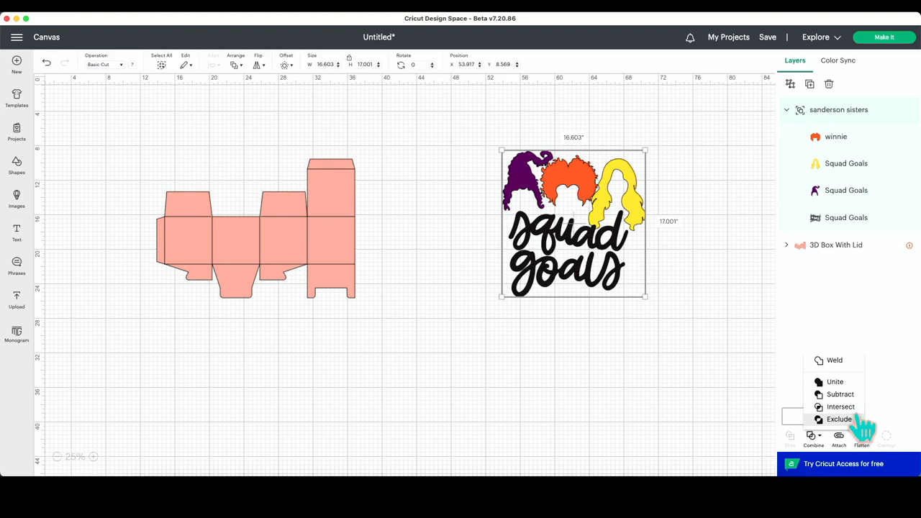
{"action": "mouse_move", "coordinate": [860, 389]}
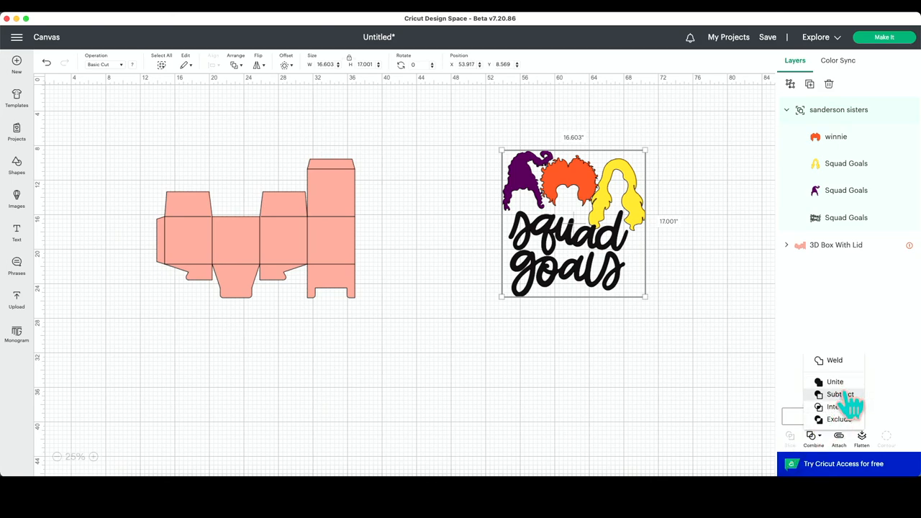
{"action": "mouse_move", "coordinate": [853, 418]}
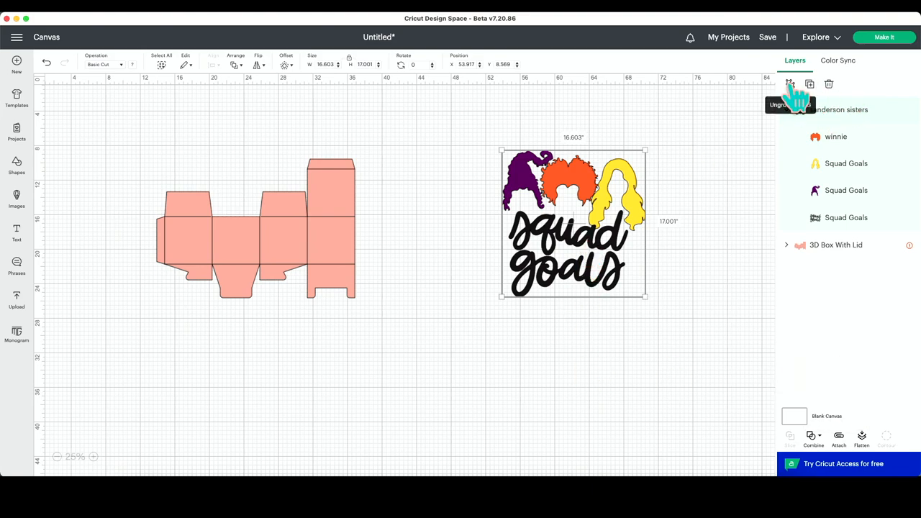
Step: Ungroup the sanderson sisters design so only the three separate hair layers remain
{"action": "left_click", "coordinate": [789, 84]}
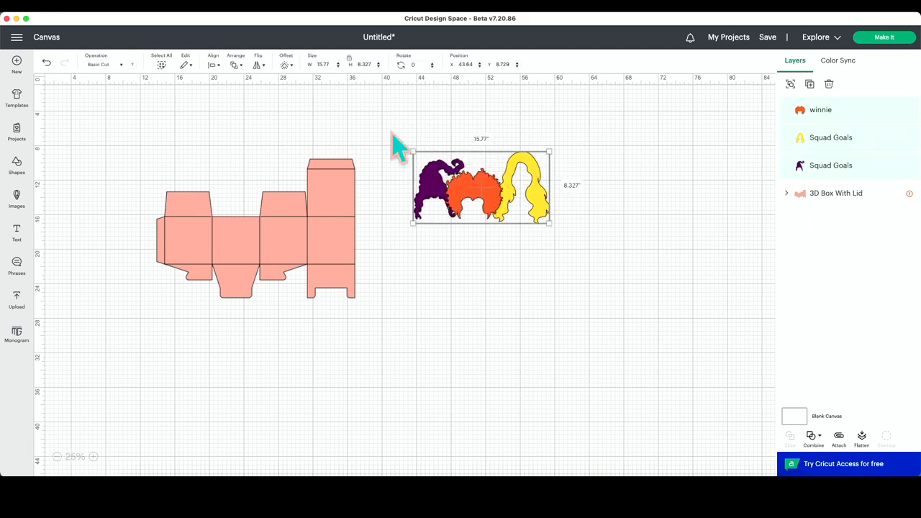
{"action": "left_click", "coordinate": [813, 438]}
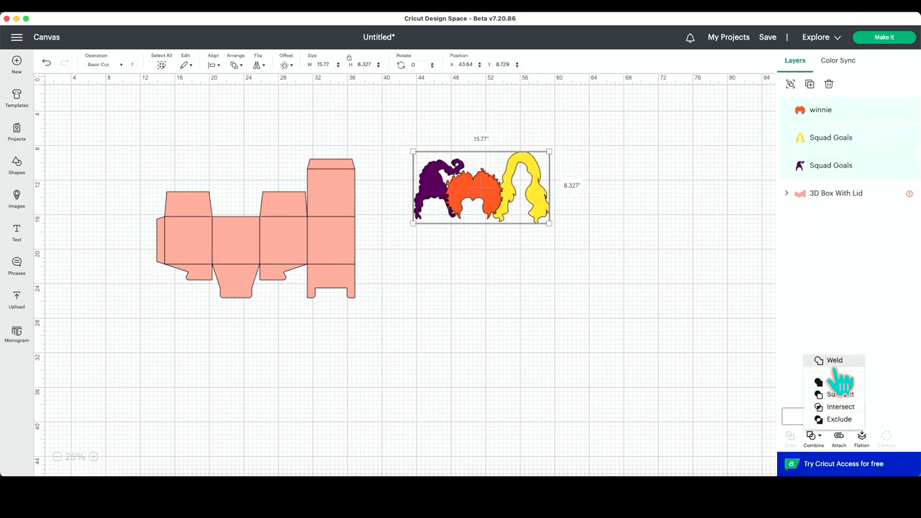
{"action": "left_click", "coordinate": [834, 359]}
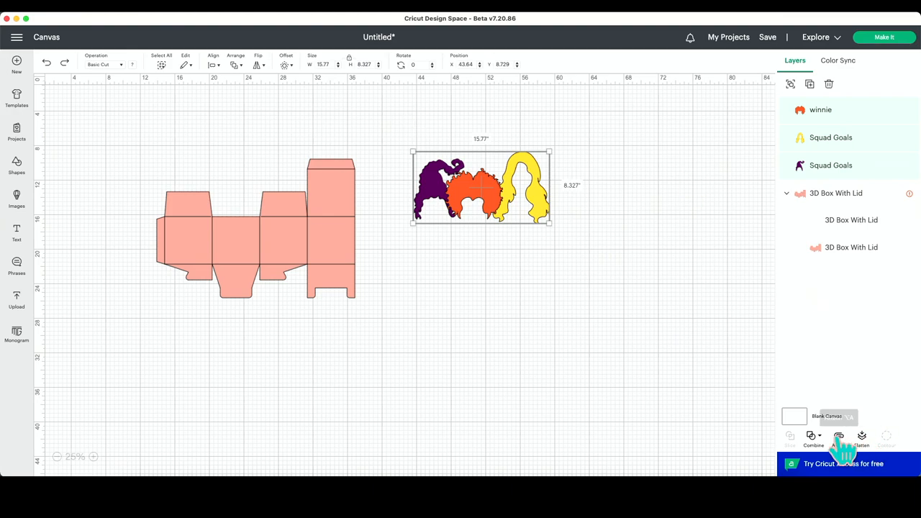
Step: Unite the three hair shapes and enlarge the purple result to about 48 inches wide
{"action": "left_click", "coordinate": [813, 437]}
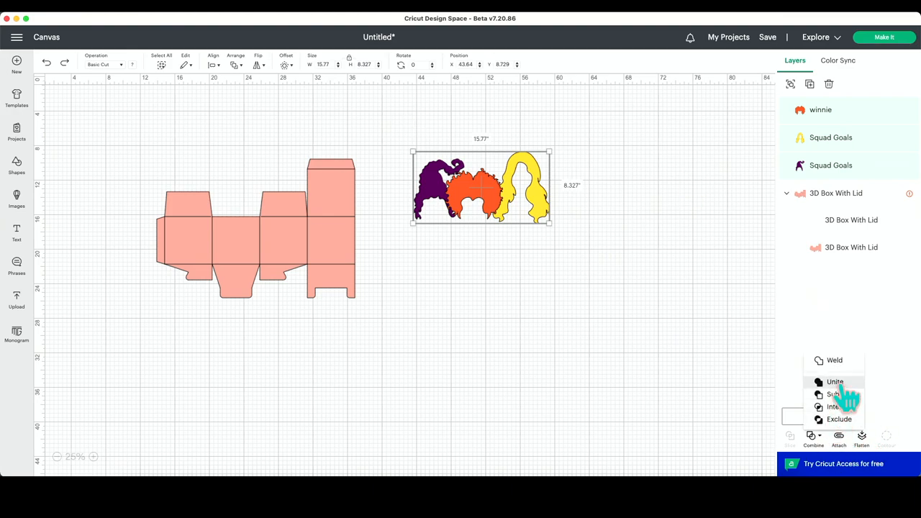
{"action": "left_click", "coordinate": [834, 382]}
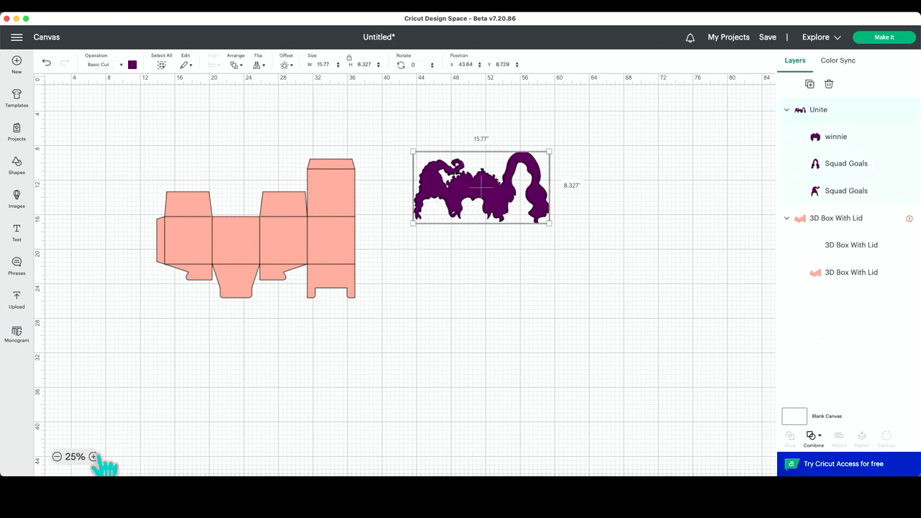
{"action": "left_click_drag", "start_coordinate": [550, 223], "coordinate": [568, 241]}
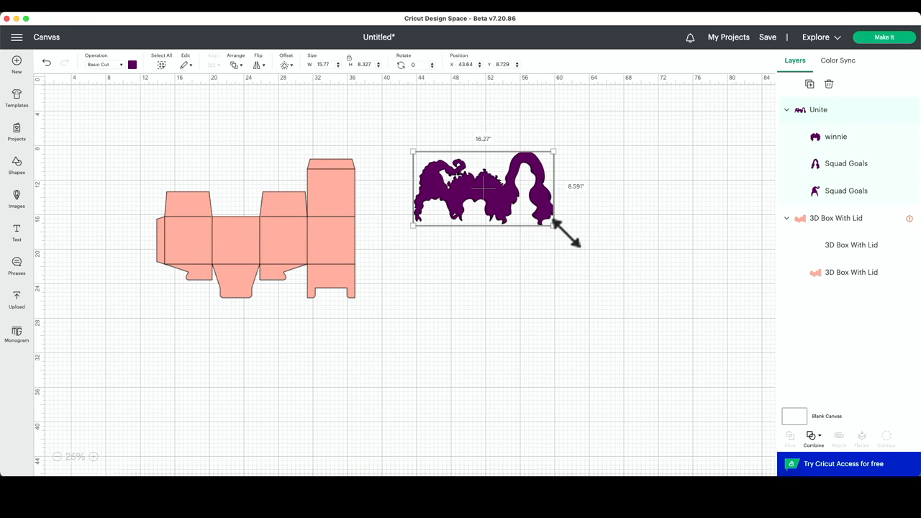
{"action": "left_click_drag", "start_coordinate": [554, 223], "coordinate": [756, 331]}
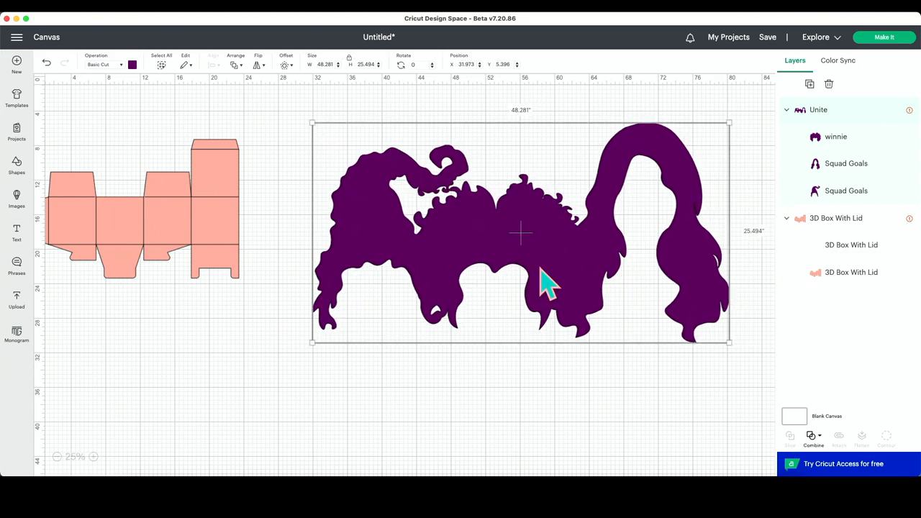
{"action": "mouse_move", "coordinate": [842, 119]}
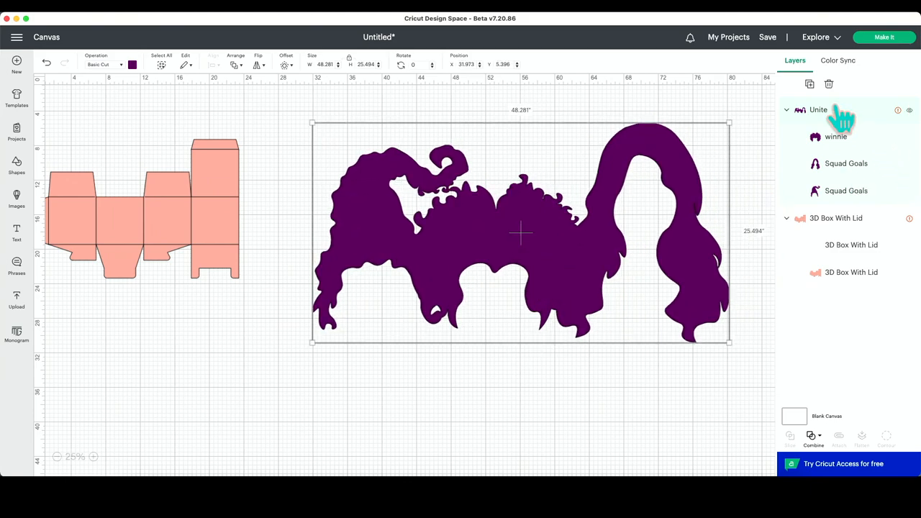
Step: Select the Unite group's winnie hair sublayer and reposition the box template
{"action": "left_click", "coordinate": [846, 191]}
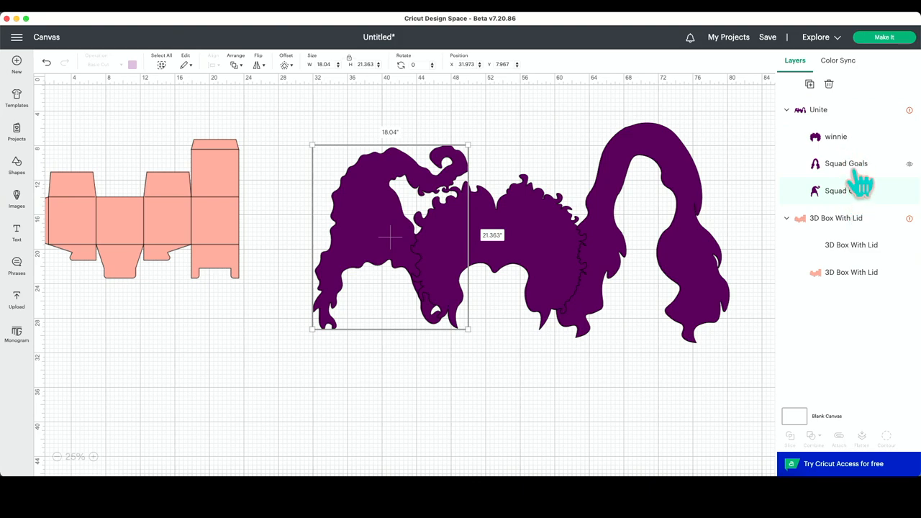
{"action": "left_click", "coordinate": [690, 403]}
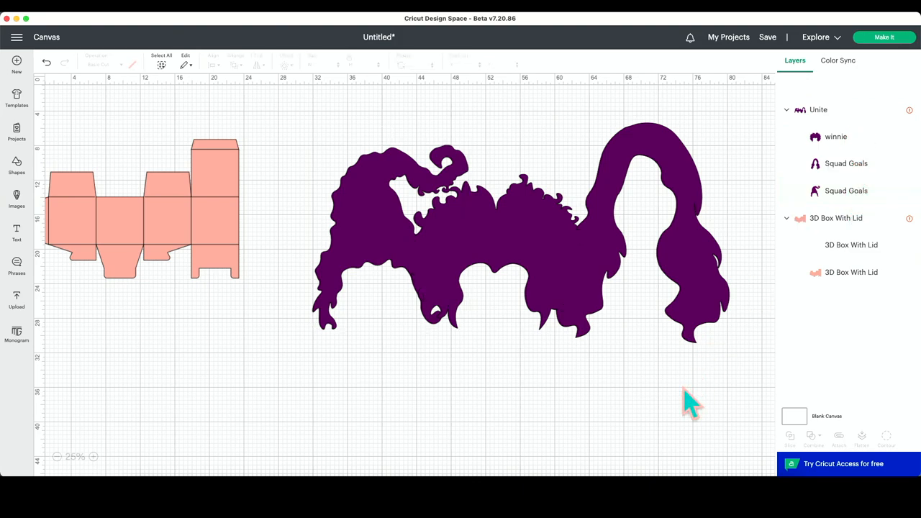
{"action": "mouse_move", "coordinate": [559, 381]}
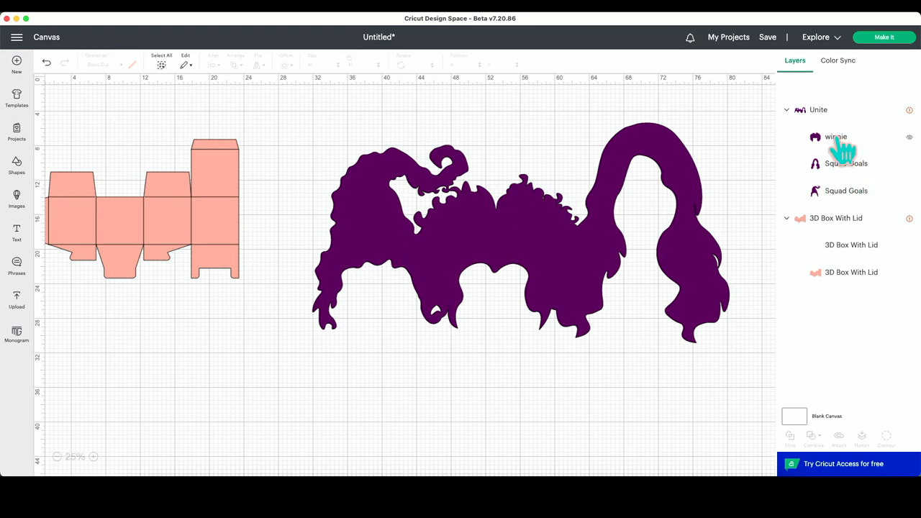
{"action": "left_click", "coordinate": [835, 137]}
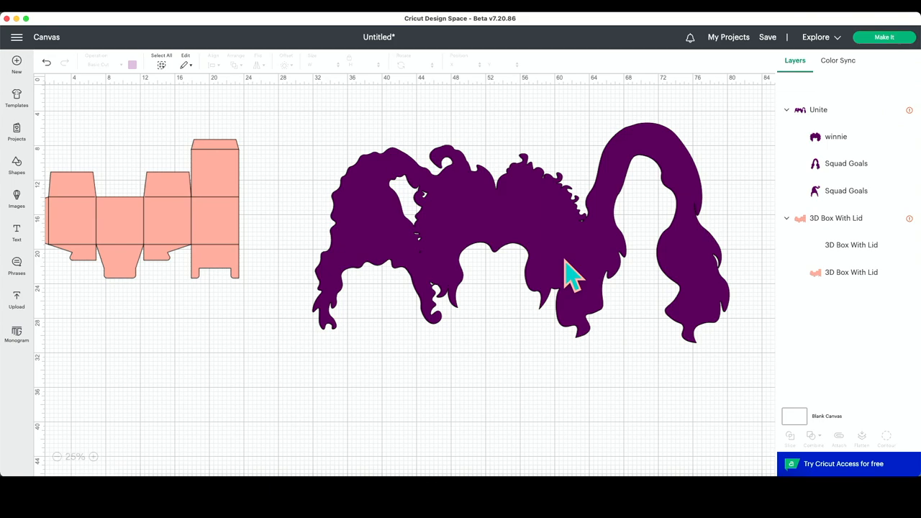
{"action": "mouse_move", "coordinate": [799, 270]}
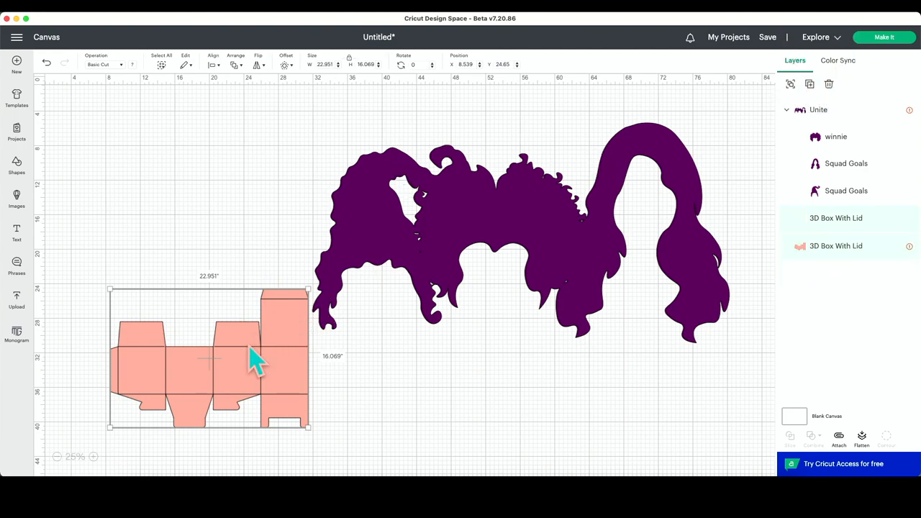
{"action": "left_click_drag", "start_coordinate": [208, 357], "coordinate": [167, 274]}
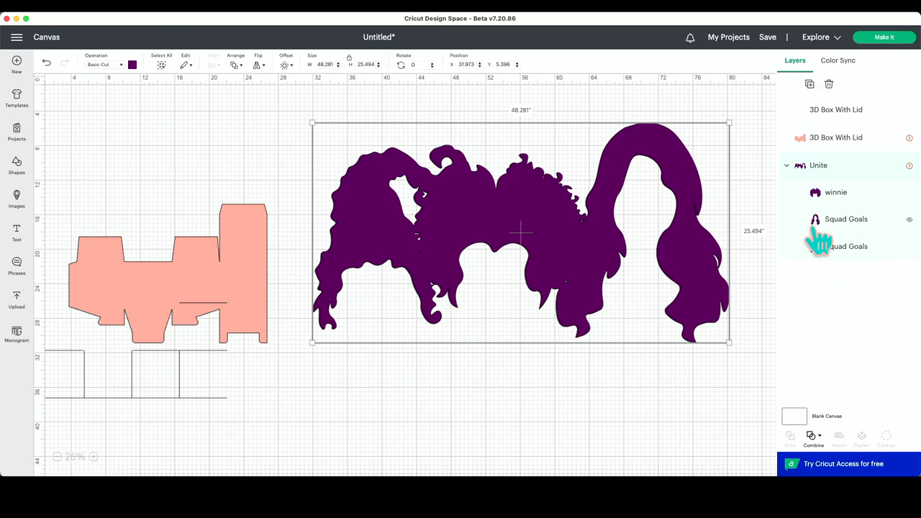
Step: Undo the Unite so winnie and the two Squad Goals hair shapes are separate layers
{"action": "right_click", "coordinate": [846, 246]}
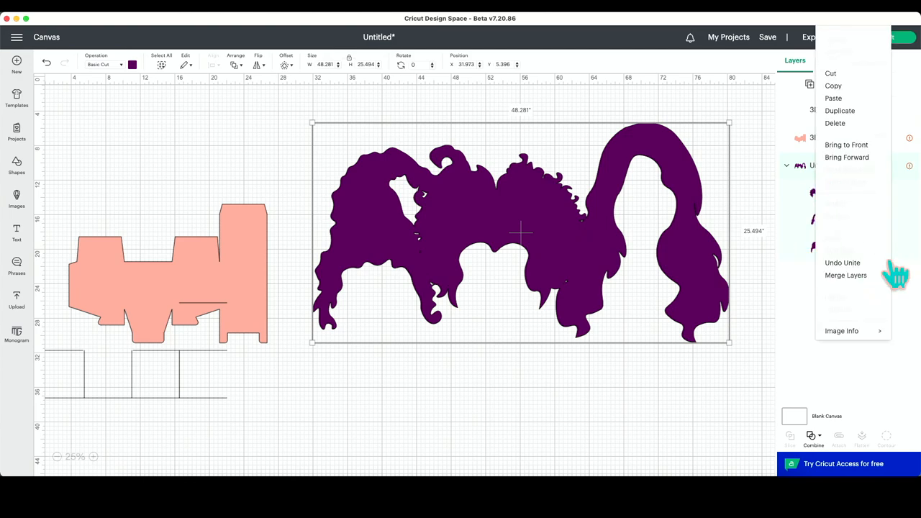
{"action": "left_click", "coordinate": [841, 262]}
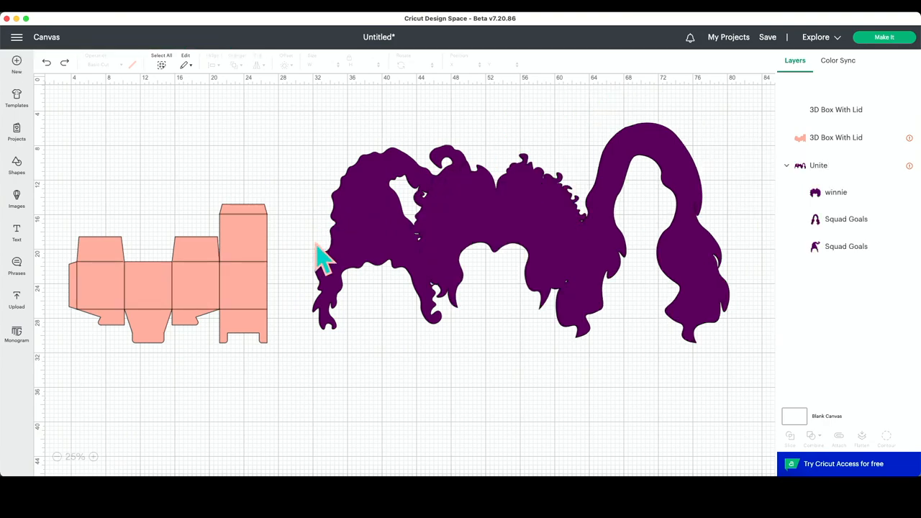
{"action": "left_click", "coordinate": [818, 165]}
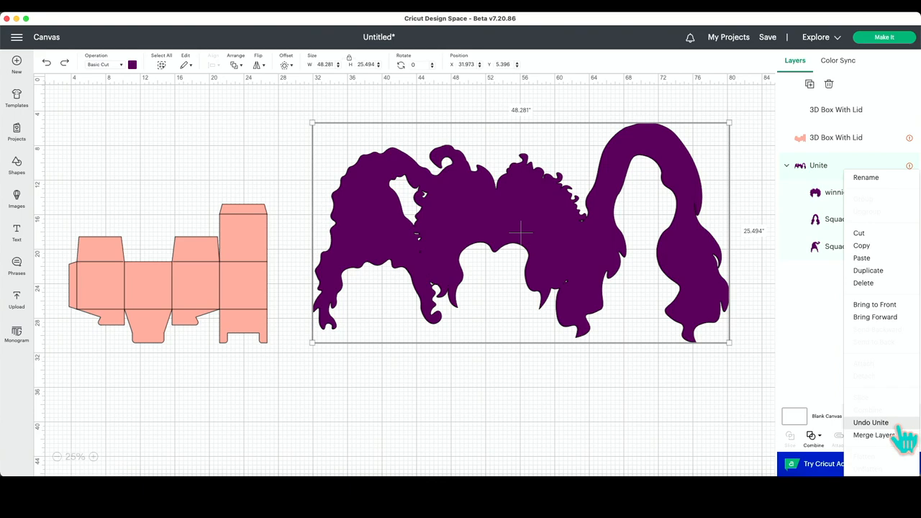
{"action": "left_click", "coordinate": [871, 422]}
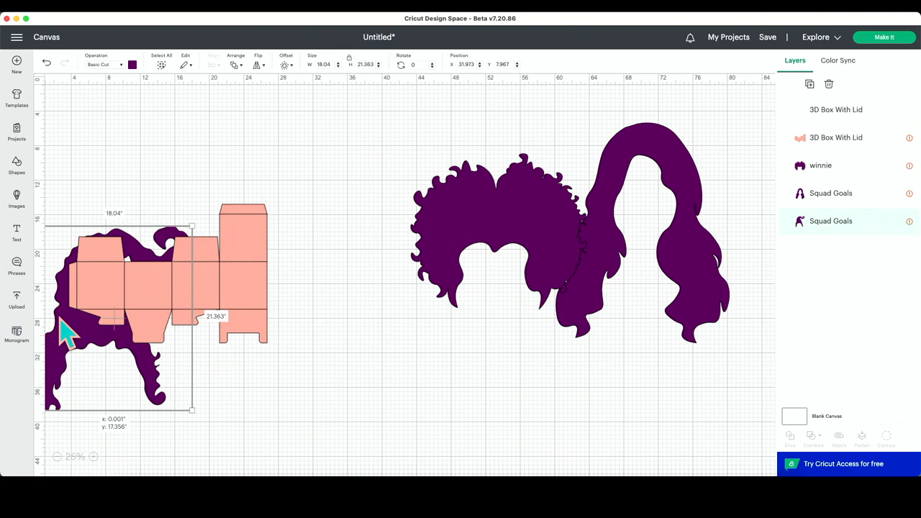
Step: Send the box to back, fit the purple hair onto the first panel, colour long hair yellow
{"action": "right_click", "coordinate": [173, 388]}
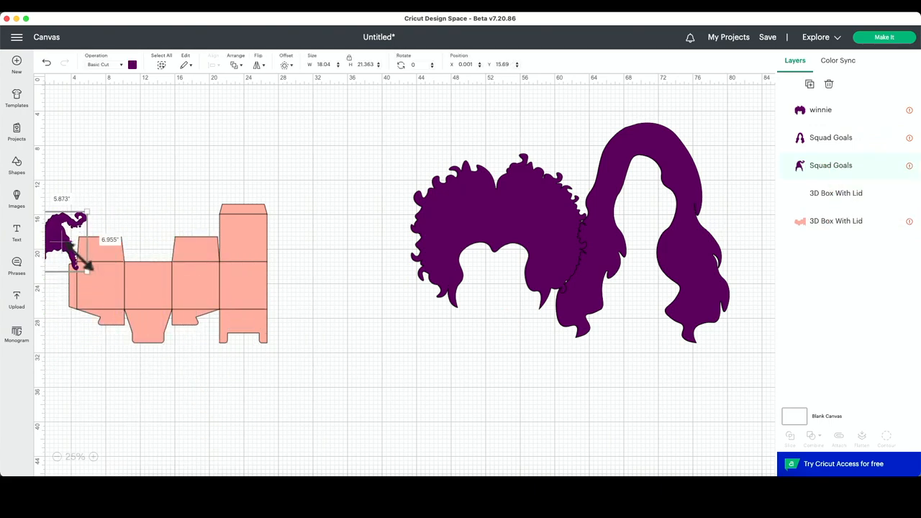
{"action": "left_click_drag", "start_coordinate": [86, 271], "coordinate": [108, 298]}
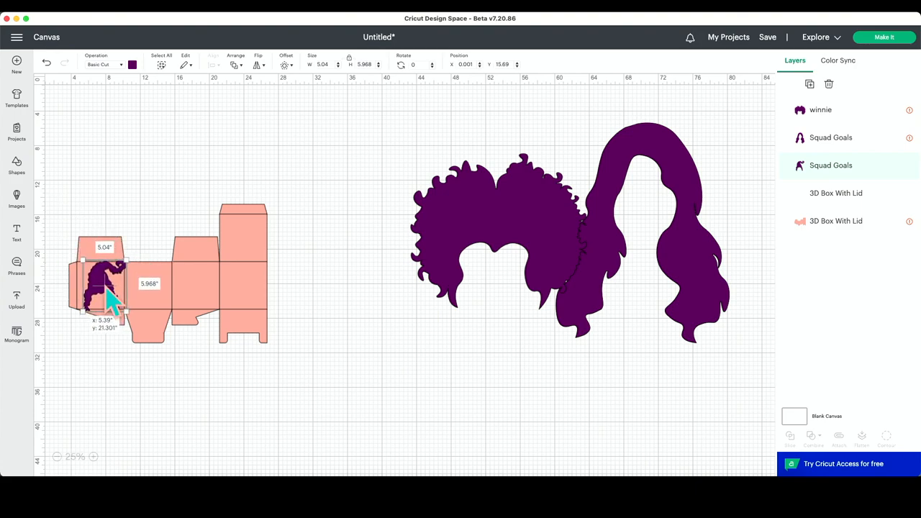
{"action": "left_click_drag", "start_coordinate": [122, 306], "coordinate": [101, 288]}
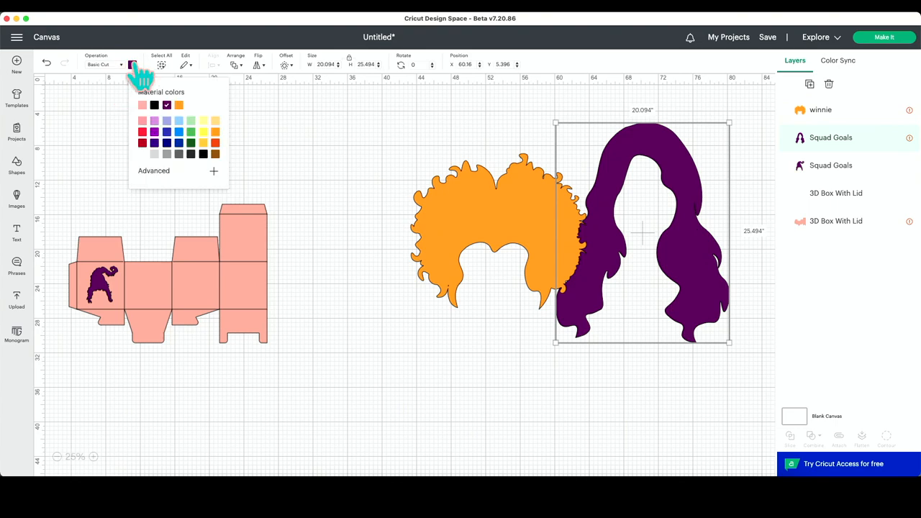
{"action": "left_click", "coordinate": [192, 105]}
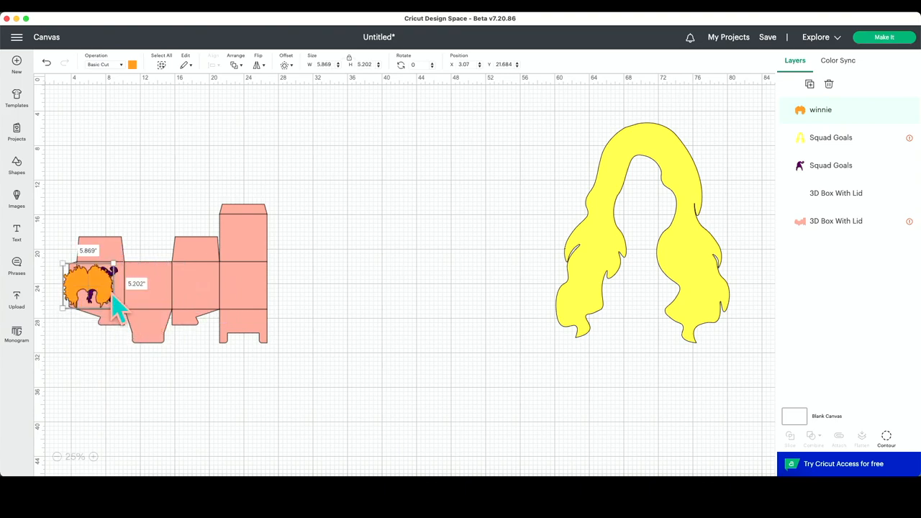
Step: Shrink and place the orange curly hair and yellow long hair onto the second and third panels
{"action": "left_click_drag", "start_coordinate": [90, 284], "coordinate": [155, 285]}
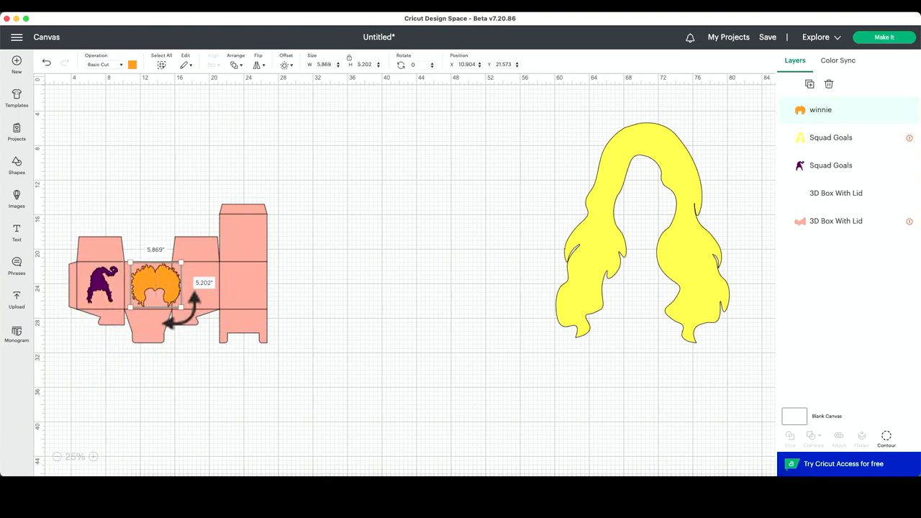
{"action": "left_click_drag", "start_coordinate": [184, 310], "coordinate": [165, 295]}
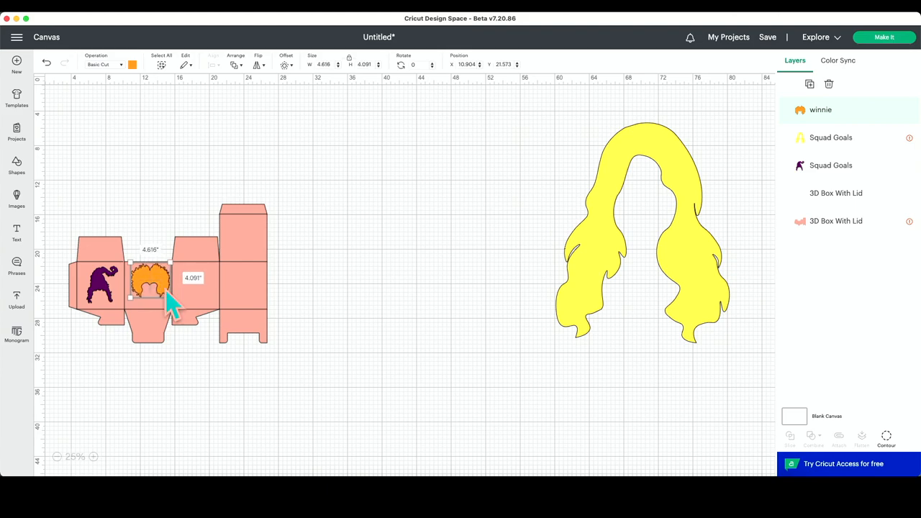
{"action": "left_click_drag", "start_coordinate": [151, 280], "coordinate": [149, 287]}
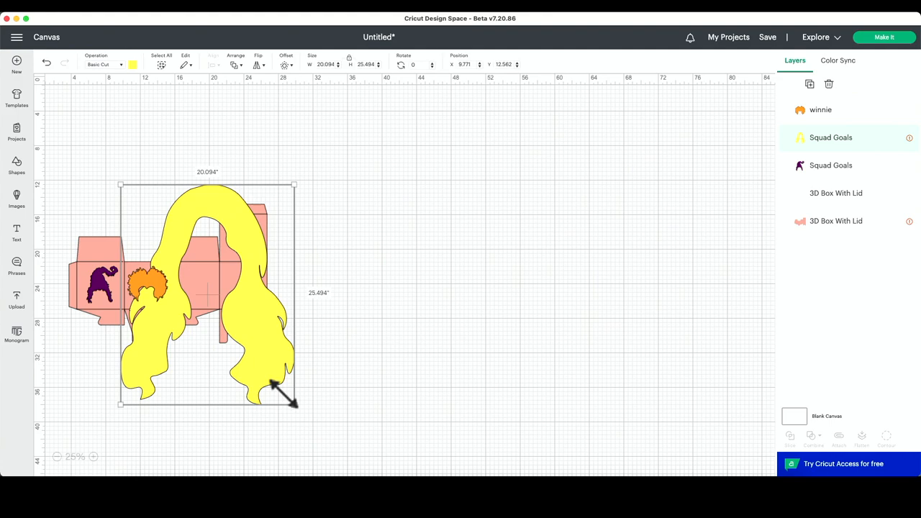
{"action": "left_click_drag", "start_coordinate": [291, 399], "coordinate": [162, 241]}
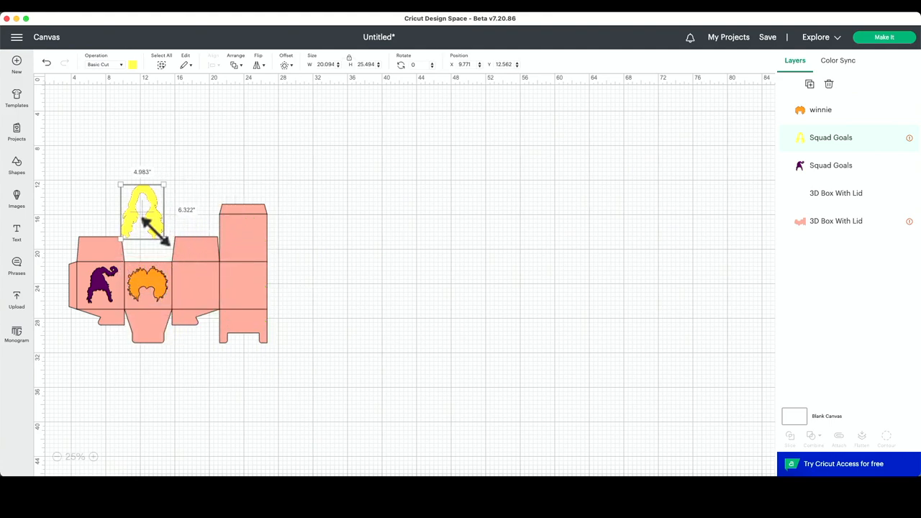
{"action": "left_click_drag", "start_coordinate": [163, 236], "coordinate": [153, 225]}
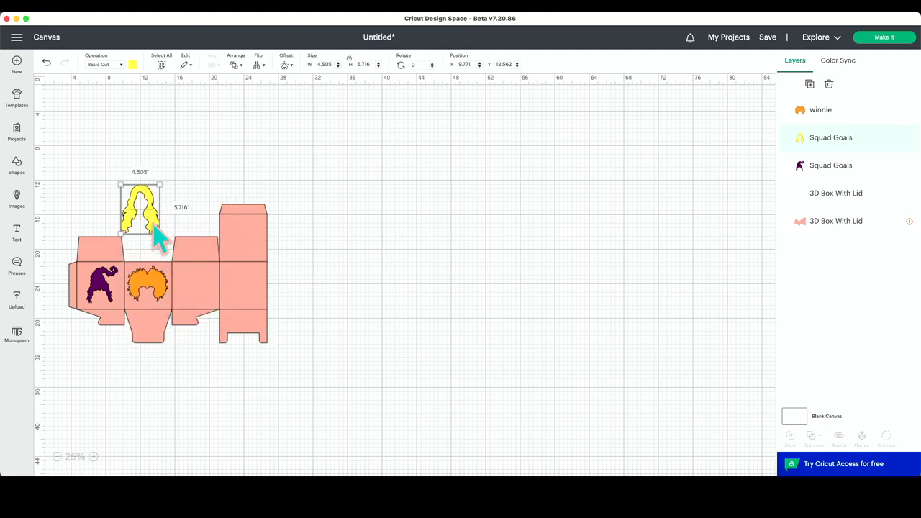
{"action": "left_click_drag", "start_coordinate": [140, 213], "coordinate": [194, 287]}
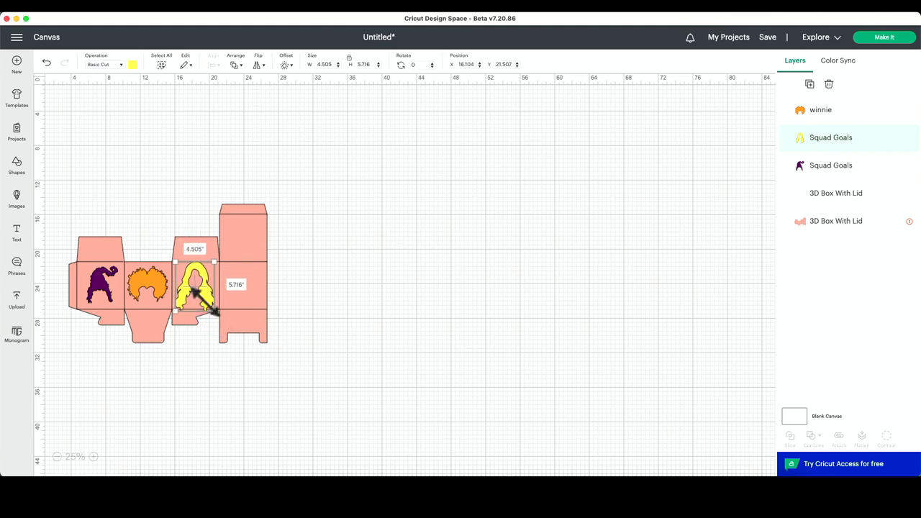
{"action": "left_click_drag", "start_coordinate": [215, 311], "coordinate": [209, 302]}
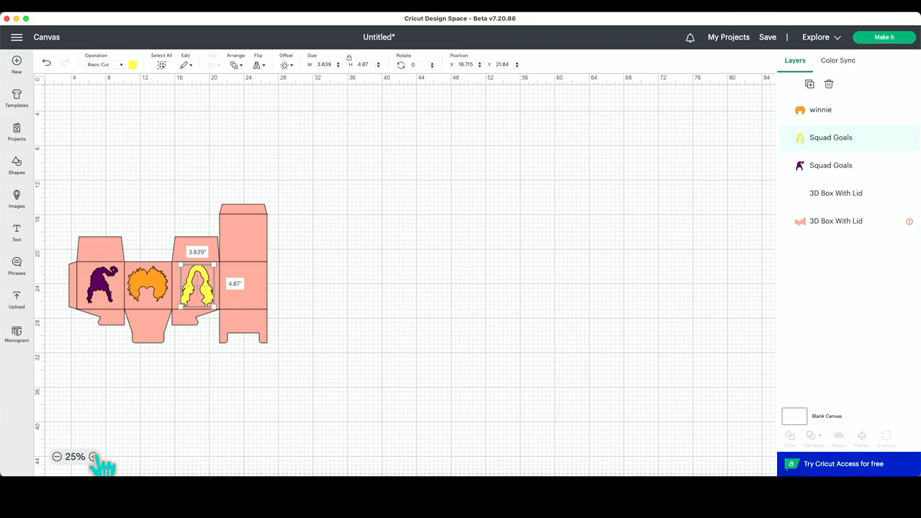
Step: Zoom in and Subtract the three hair shapes from the box panel as cutouts
{"action": "left_click", "coordinate": [92, 456]}
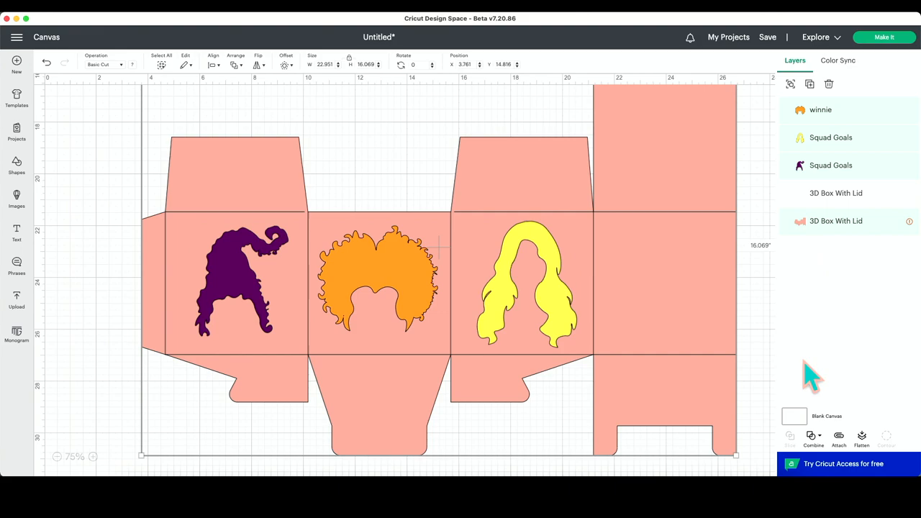
{"action": "mouse_move", "coordinate": [813, 450]}
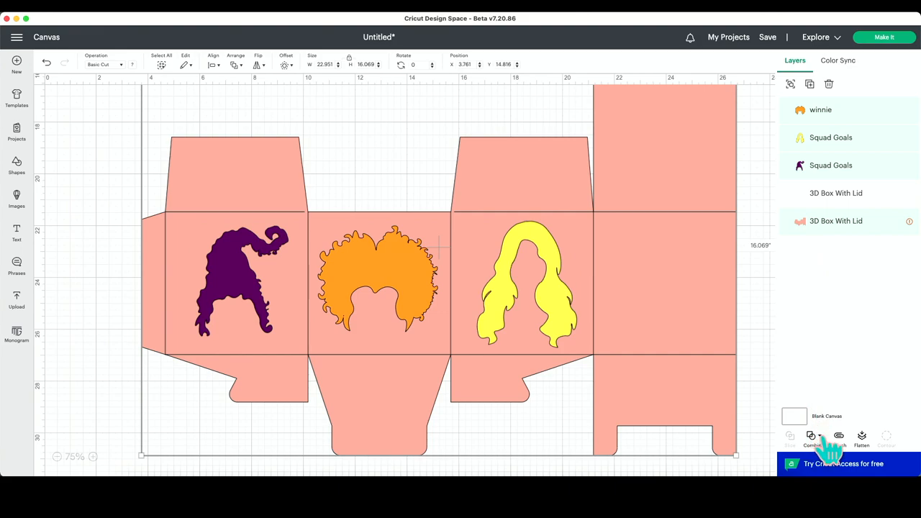
{"action": "left_click", "coordinate": [813, 436]}
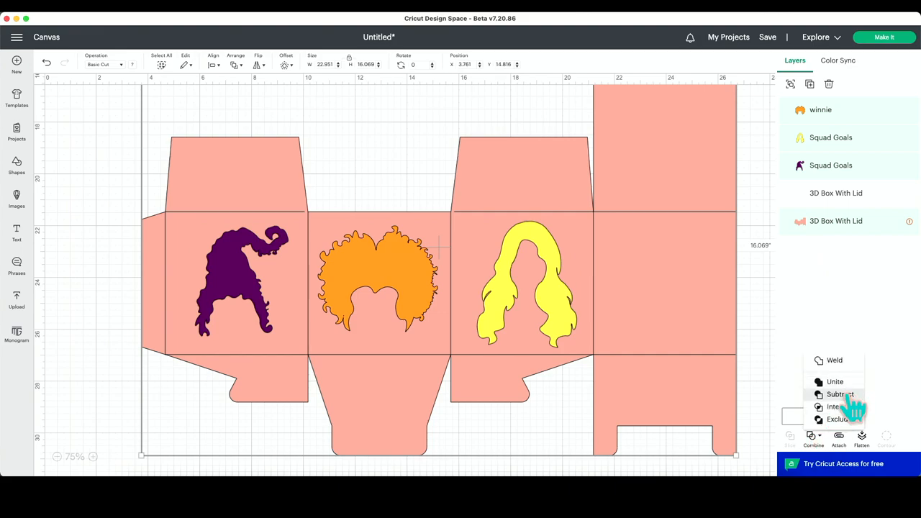
{"action": "left_click", "coordinate": [839, 394]}
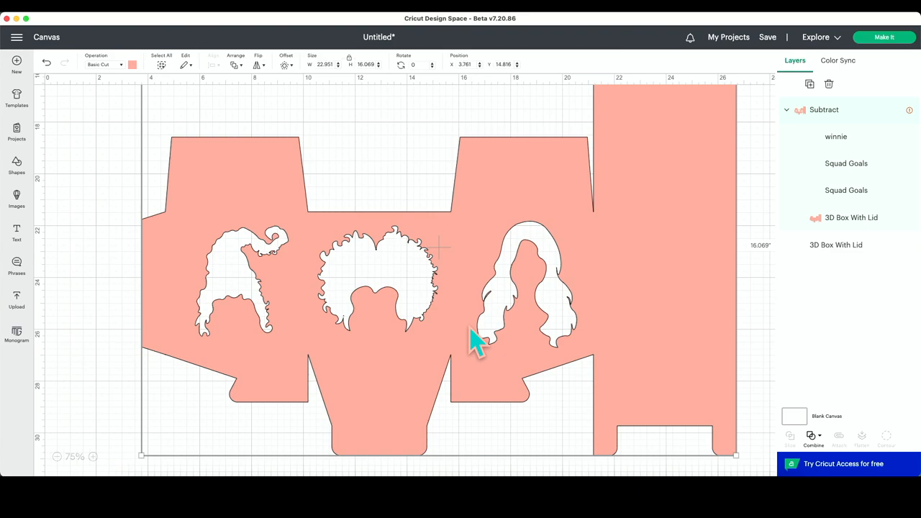
{"action": "mouse_move", "coordinate": [198, 331]}
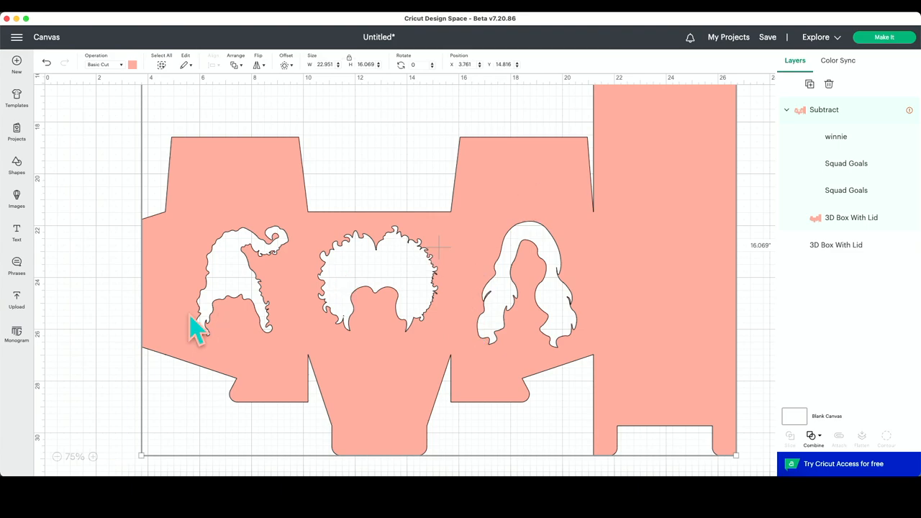
{"action": "mouse_move", "coordinate": [538, 363]}
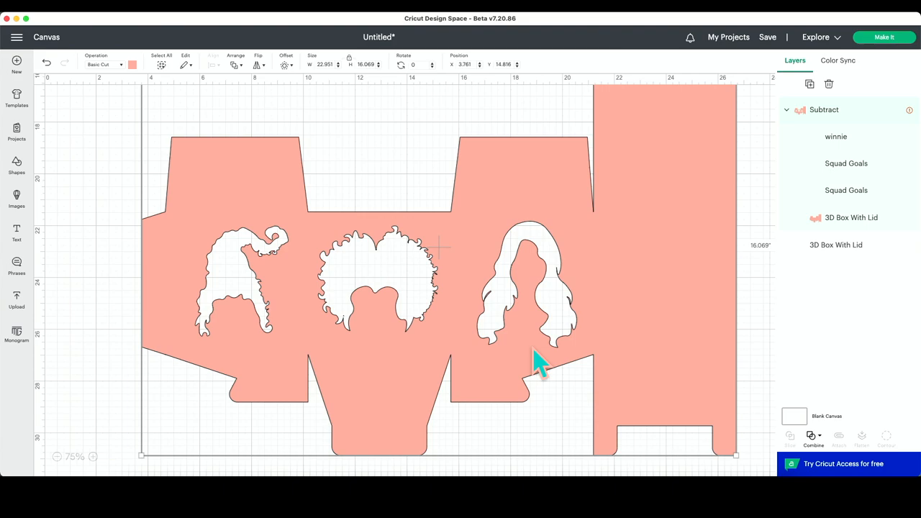
{"action": "mouse_move", "coordinate": [444, 309]}
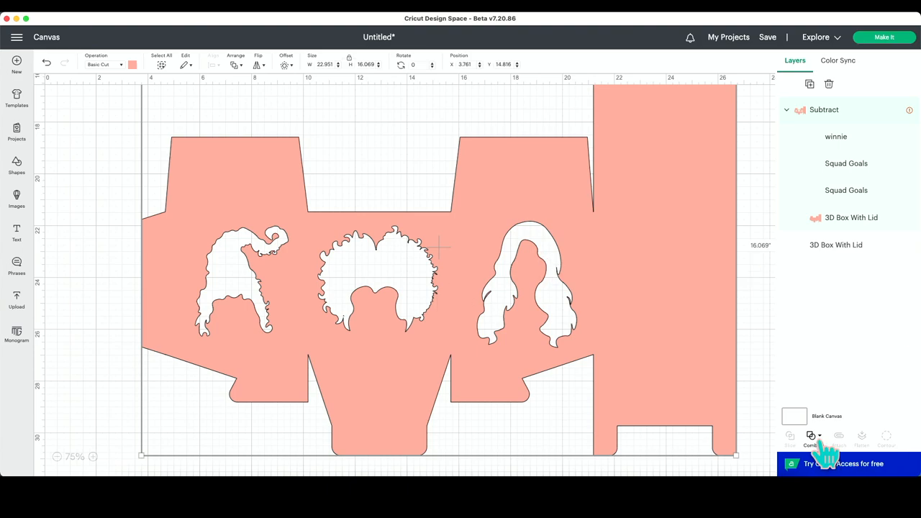
{"action": "mouse_move", "coordinate": [458, 349]}
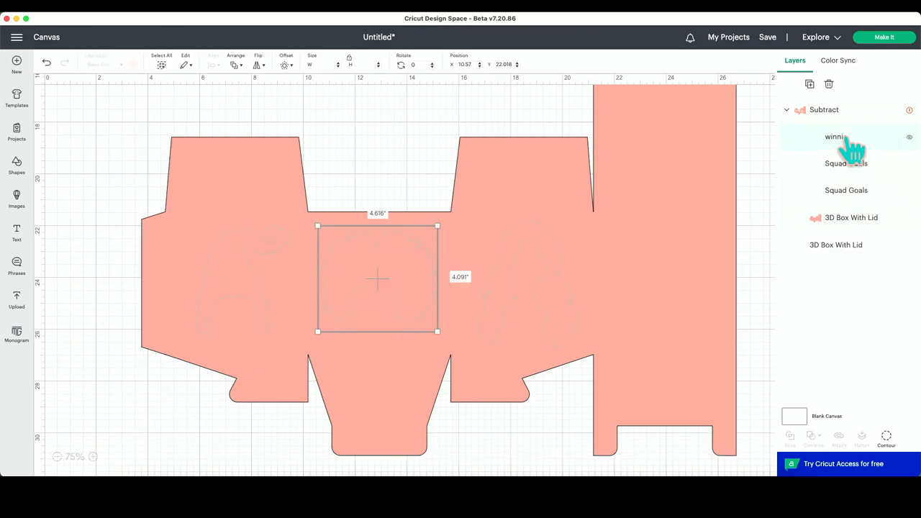
{"action": "left_click", "coordinate": [835, 137]}
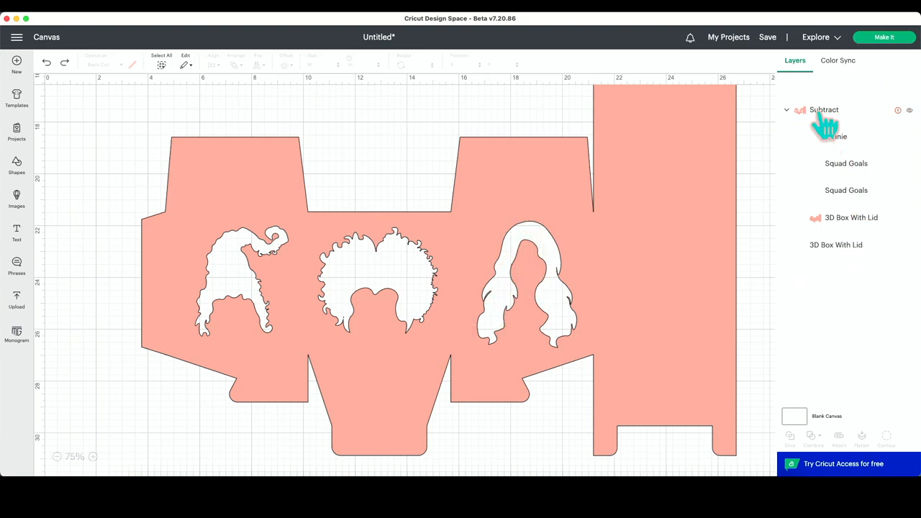
Step: Merge Layers on the Subtract group to separate winnie, both Squad Goals hair layers and the box
{"action": "right_click", "coordinate": [823, 110]}
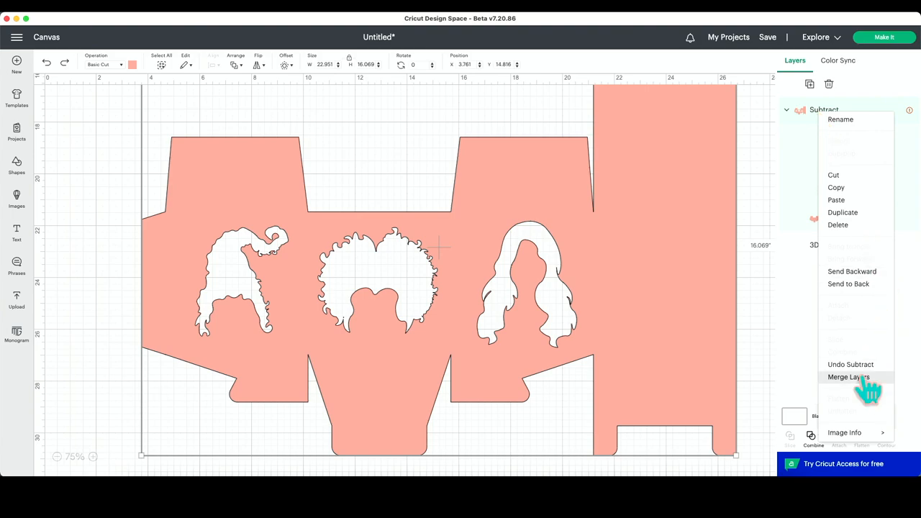
{"action": "left_click", "coordinate": [848, 377]}
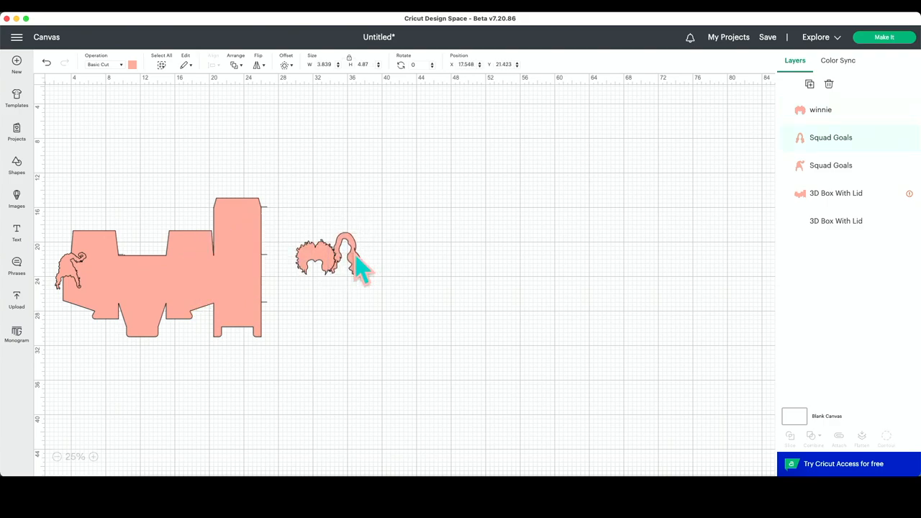
Step: Zoom in, intersect the winnie and Squad Goals hair shapes, and bring the Squad Goals hair forward
{"action": "left_click", "coordinate": [96, 456]}
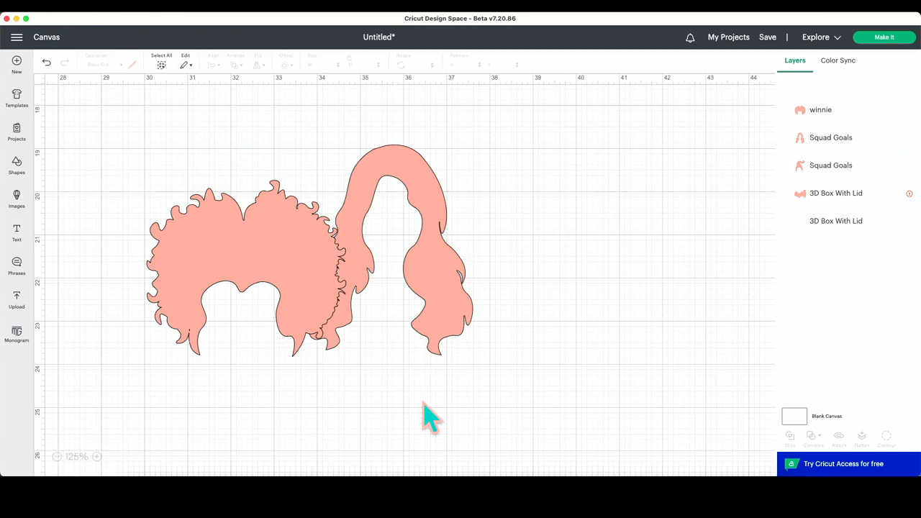
{"action": "left_click", "coordinate": [309, 259]}
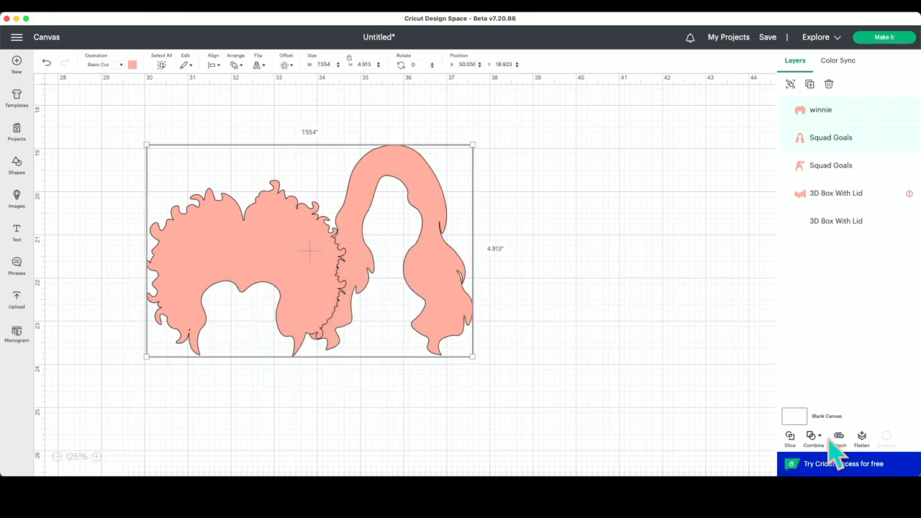
{"action": "left_click", "coordinate": [813, 437]}
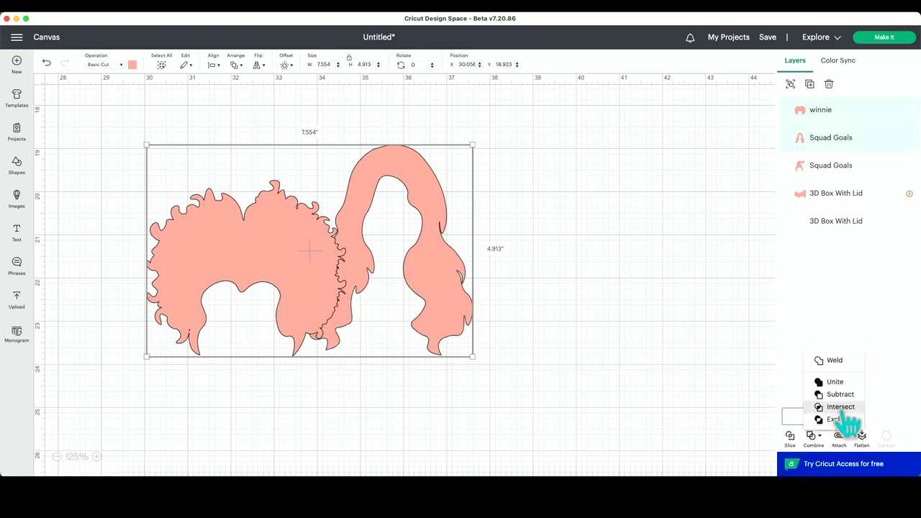
{"action": "left_click", "coordinate": [840, 407]}
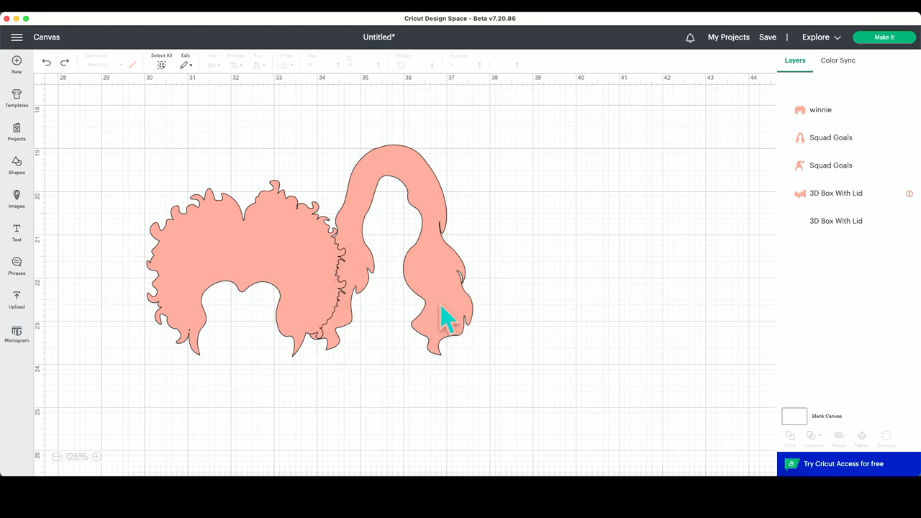
{"action": "right_click", "coordinate": [446, 320]}
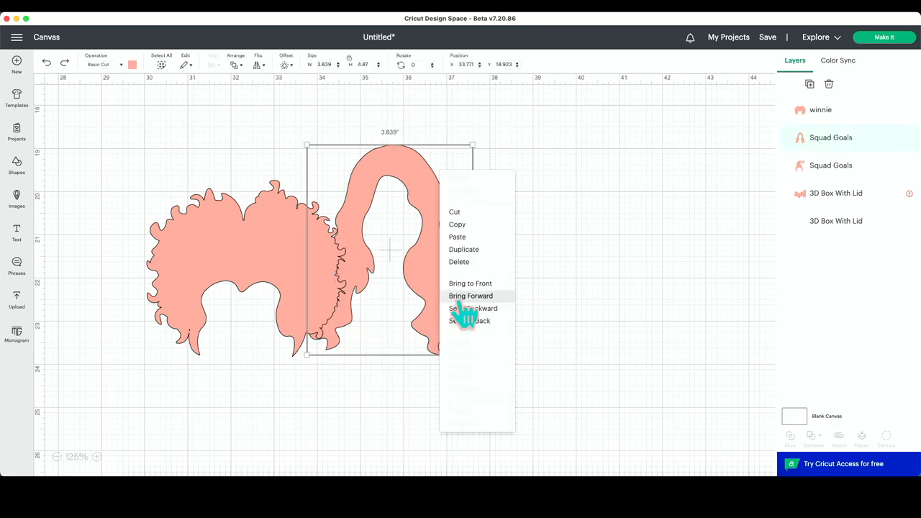
{"action": "left_click", "coordinate": [471, 296]}
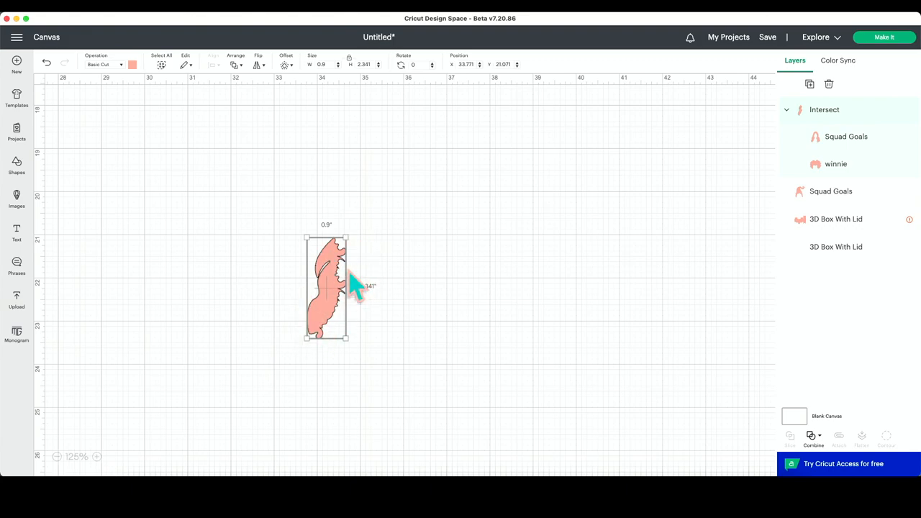
{"action": "mouse_move", "coordinate": [327, 295]}
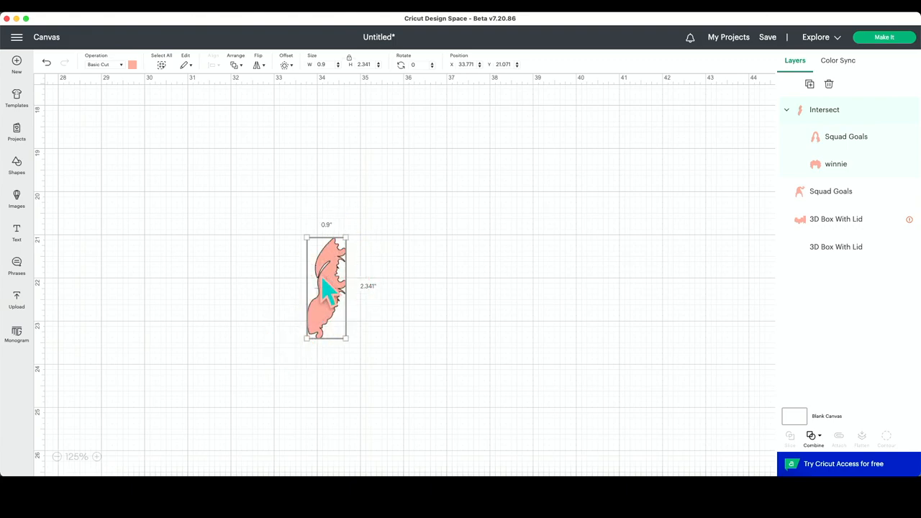
{"action": "mouse_move", "coordinate": [331, 339]}
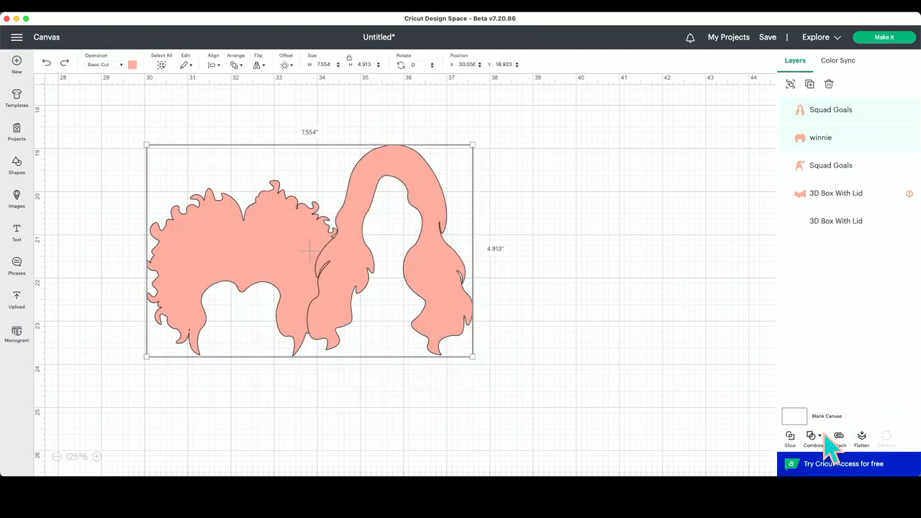
Step: Join the winnie and Squad Goals hair shapes with Exclude, removing their overlap
{"action": "left_click", "coordinate": [814, 438]}
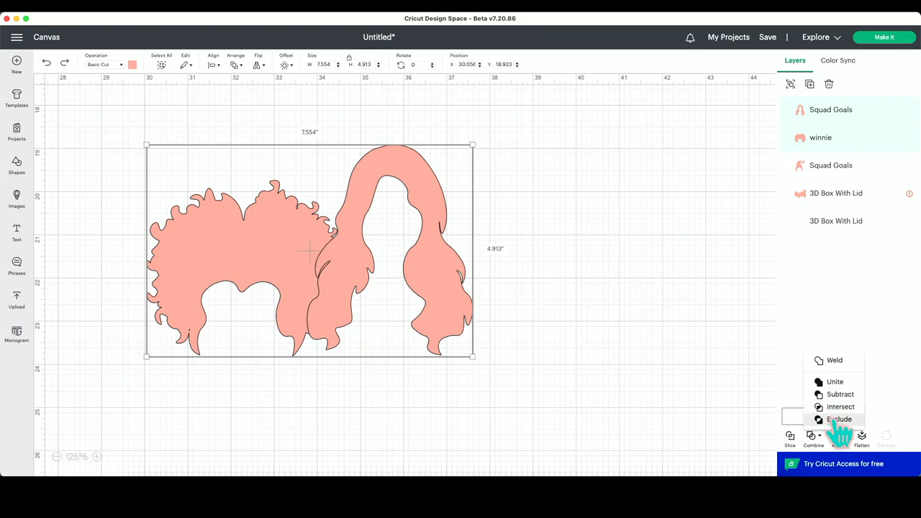
{"action": "left_click", "coordinate": [839, 419]}
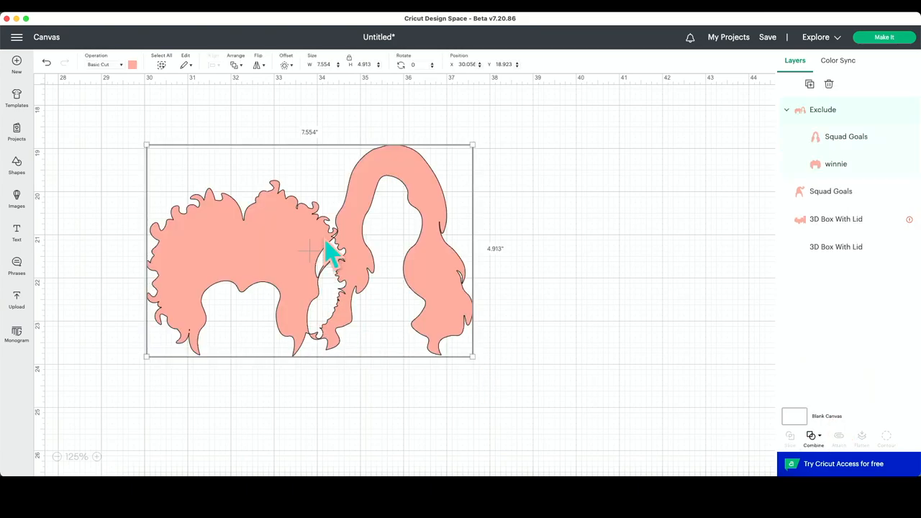
{"action": "mouse_move", "coordinate": [329, 259]}
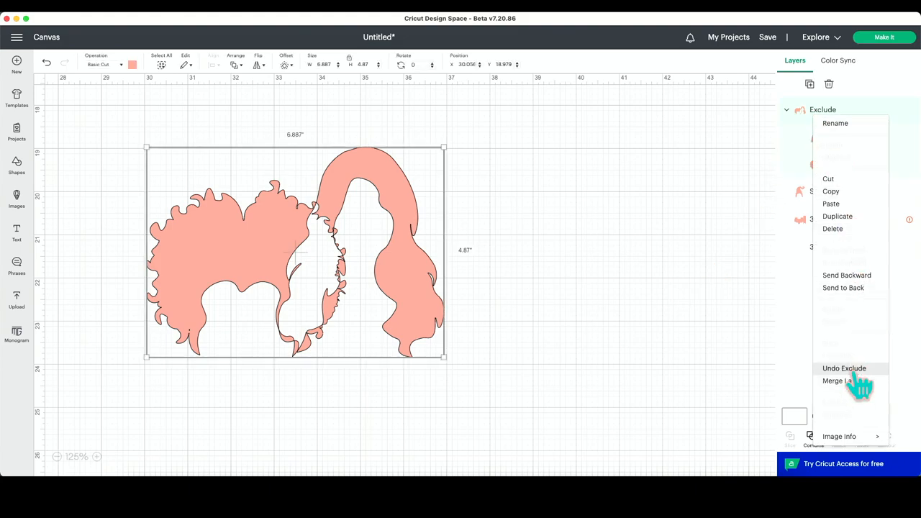
Step: Undo the Exclude, leaving the hair shapes united, and view the united shape's options
{"action": "left_click", "coordinate": [843, 367]}
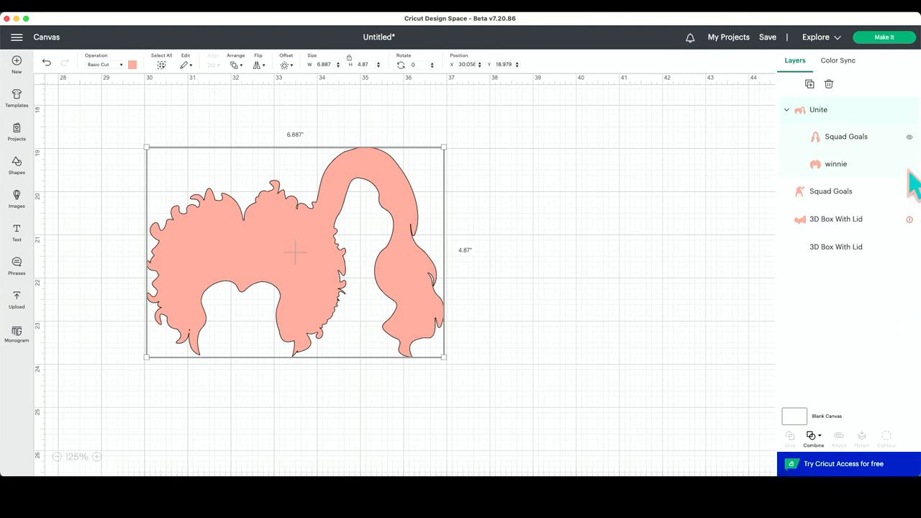
{"action": "mouse_move", "coordinate": [549, 347]}
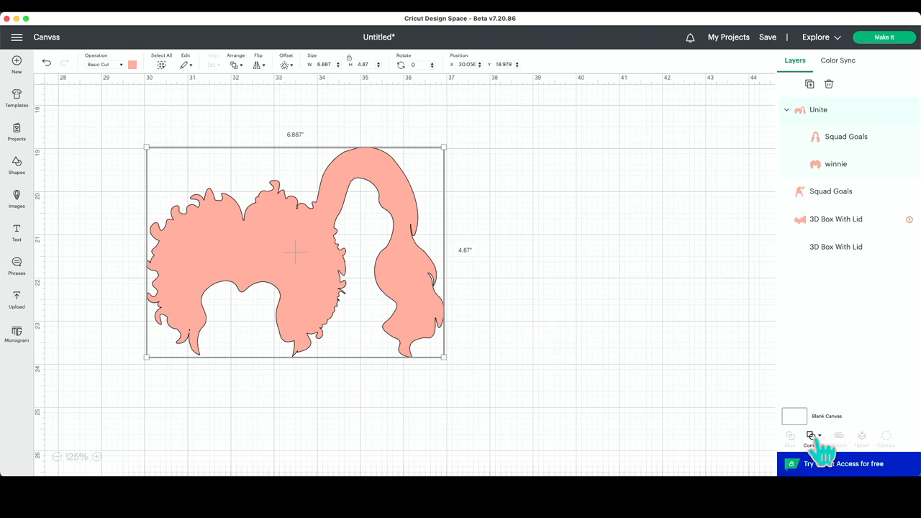
{"action": "mouse_move", "coordinate": [418, 288]}
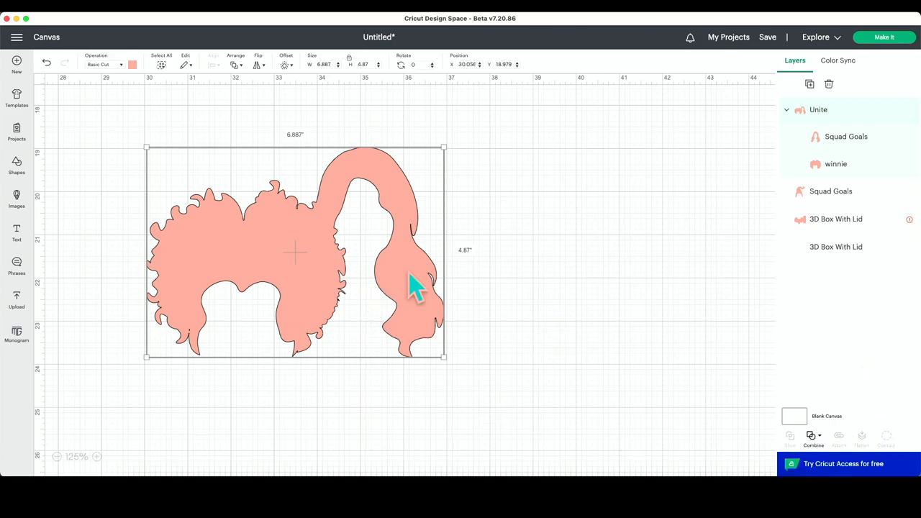
{"action": "right_click", "coordinate": [413, 284]}
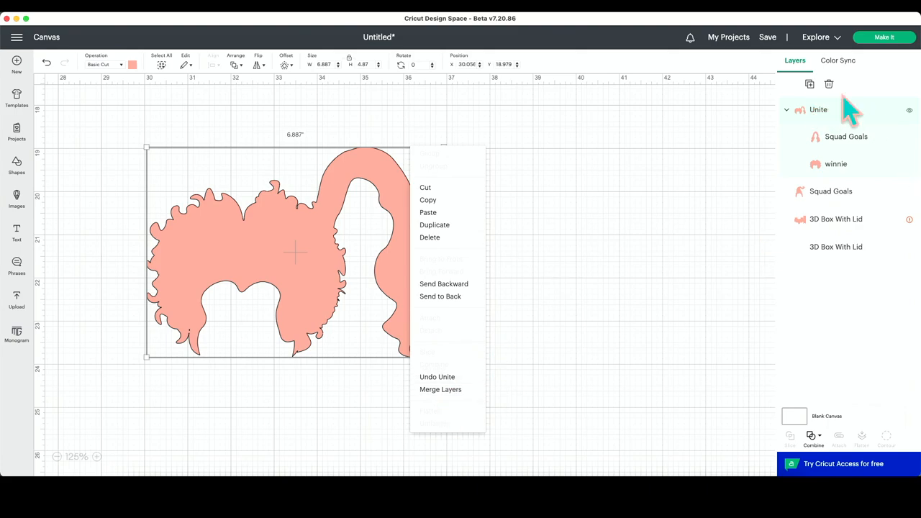
{"action": "mouse_move", "coordinate": [437, 376]}
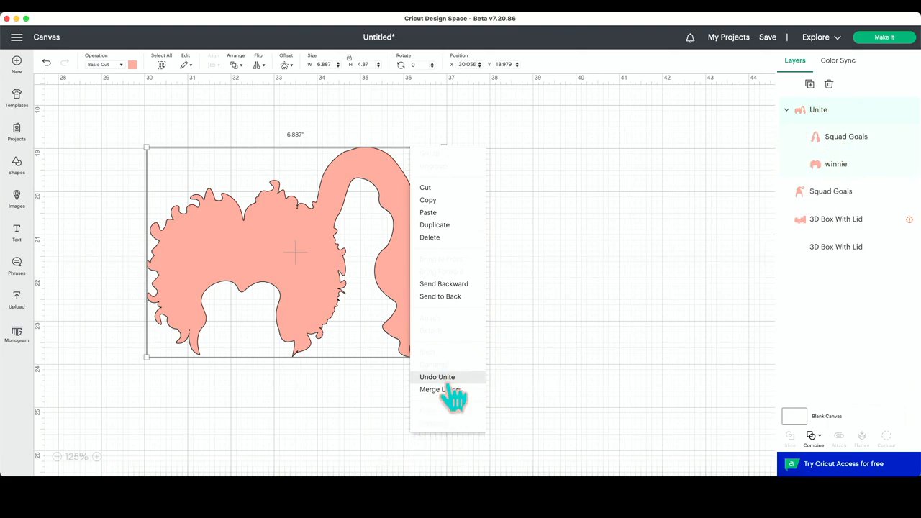
Step: Select winnie's curly hair inside the Unite group and shift it left, widening the silhouette to about 7.6 in
{"action": "left_click", "coordinate": [439, 389]}
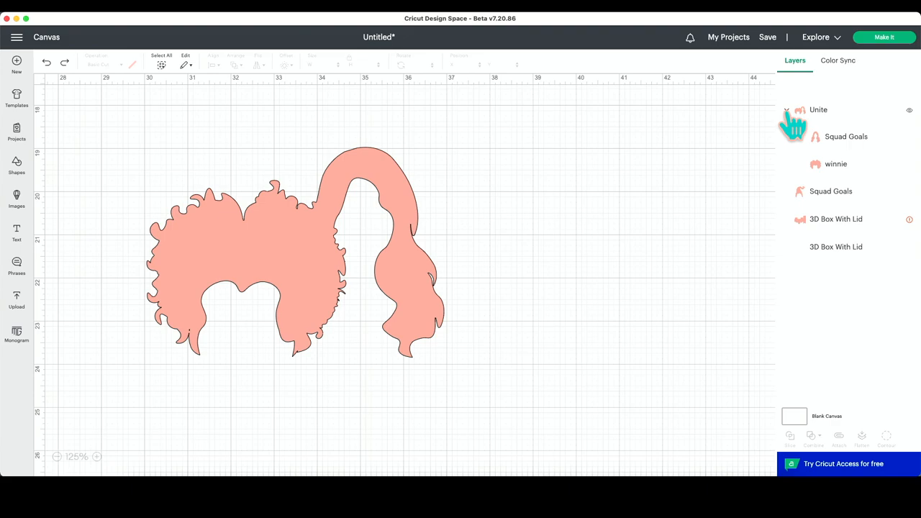
{"action": "left_click", "coordinate": [786, 109]}
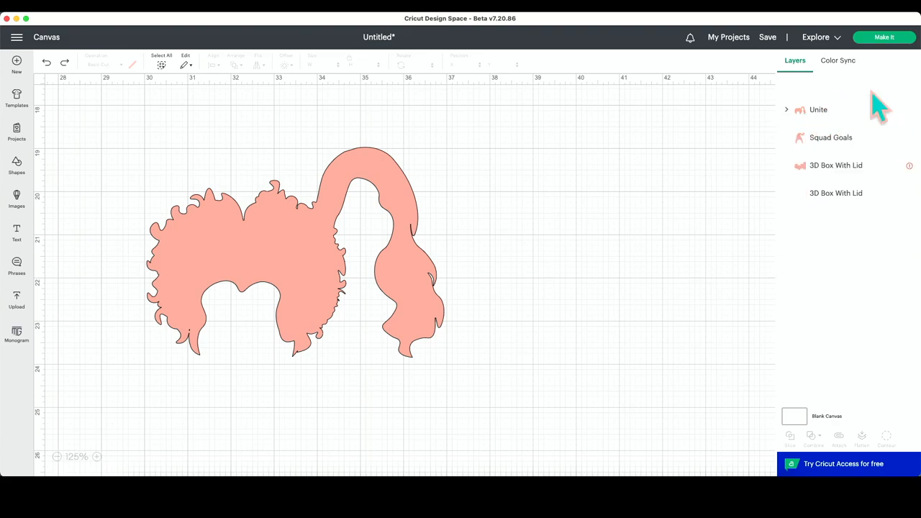
{"action": "left_click", "coordinate": [786, 109]}
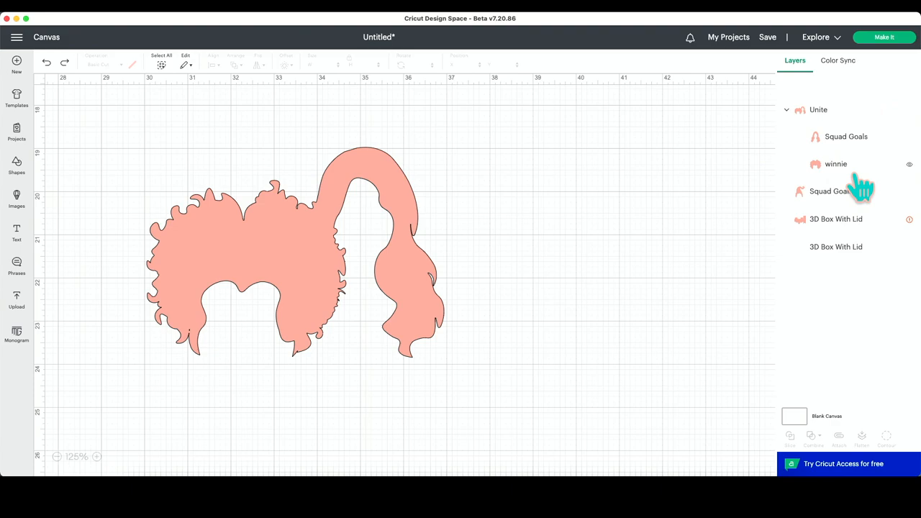
{"action": "left_click", "coordinate": [836, 164]}
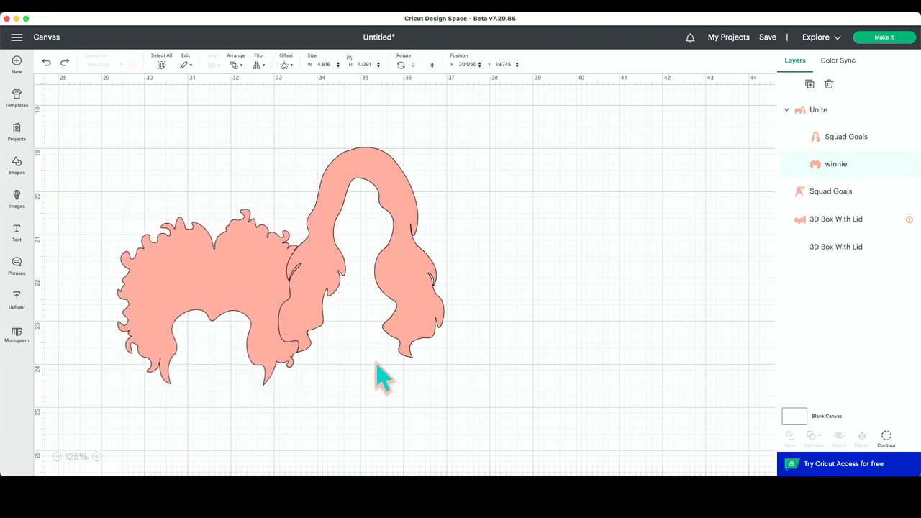
{"action": "right_click", "coordinate": [378, 367]}
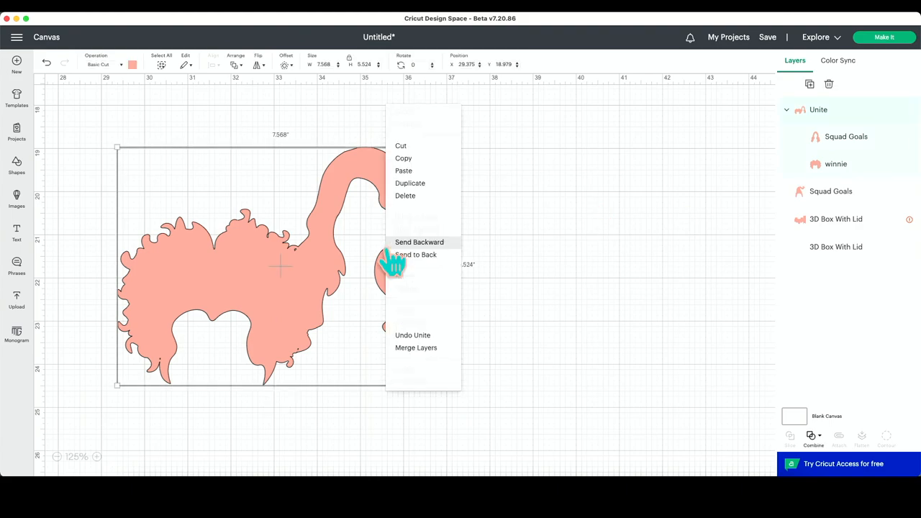
{"action": "mouse_move", "coordinate": [524, 391]}
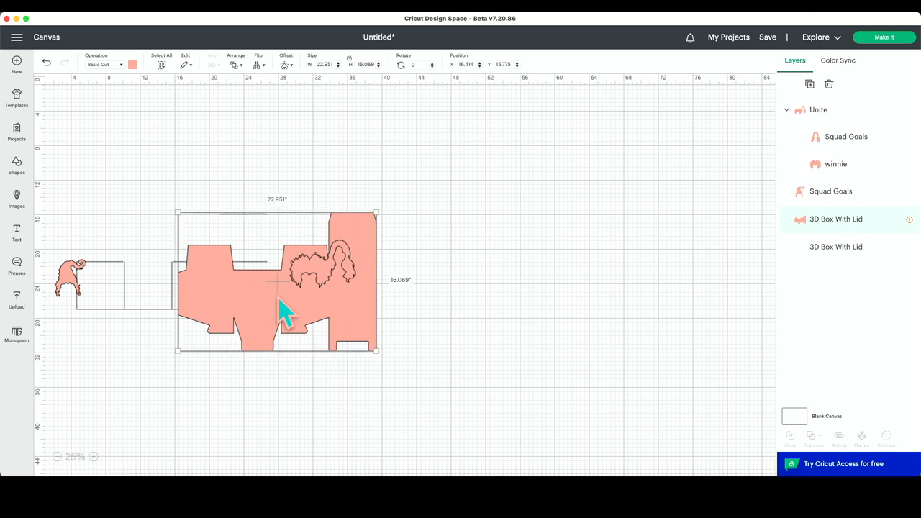
Step: Drag the 3D box template under the united hair, select both, and show the Combine operations
{"action": "left_click_drag", "start_coordinate": [281, 309], "coordinate": [533, 241]}
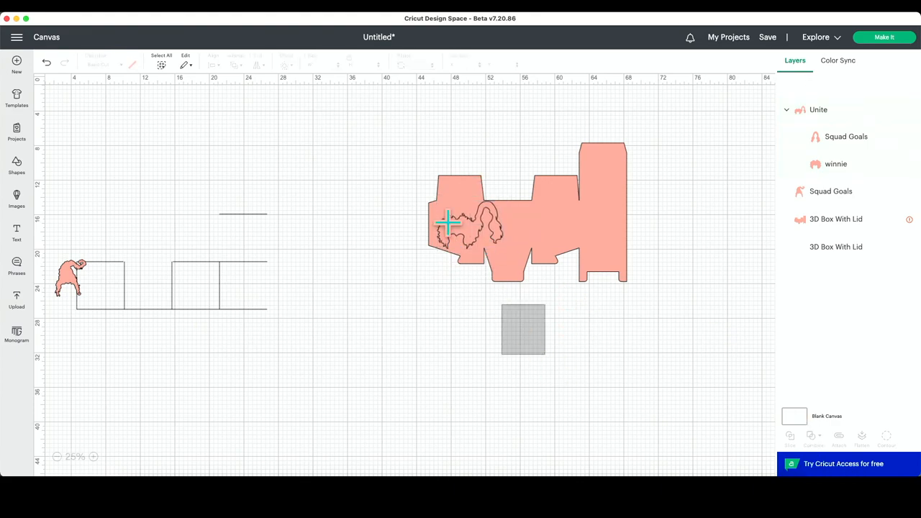
{"action": "left_click", "coordinate": [531, 212]}
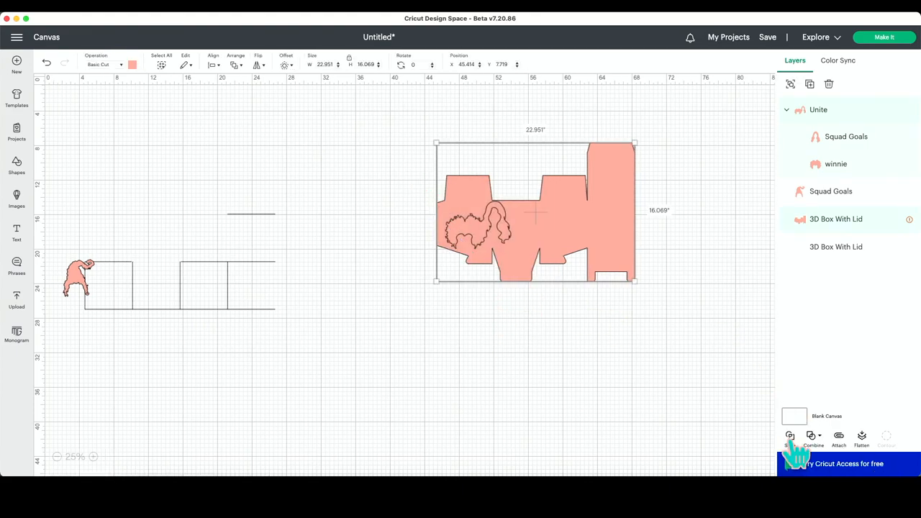
{"action": "left_click", "coordinate": [813, 439]}
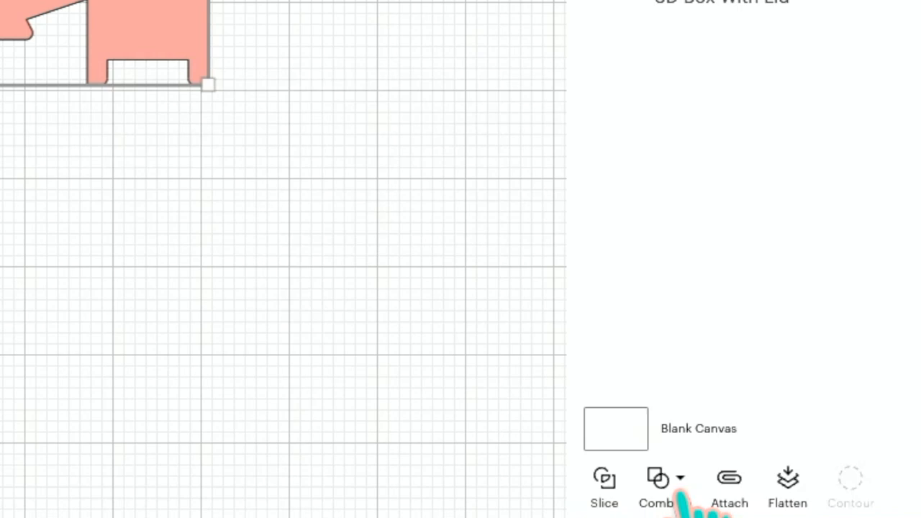
{"action": "left_click", "coordinate": [664, 485]}
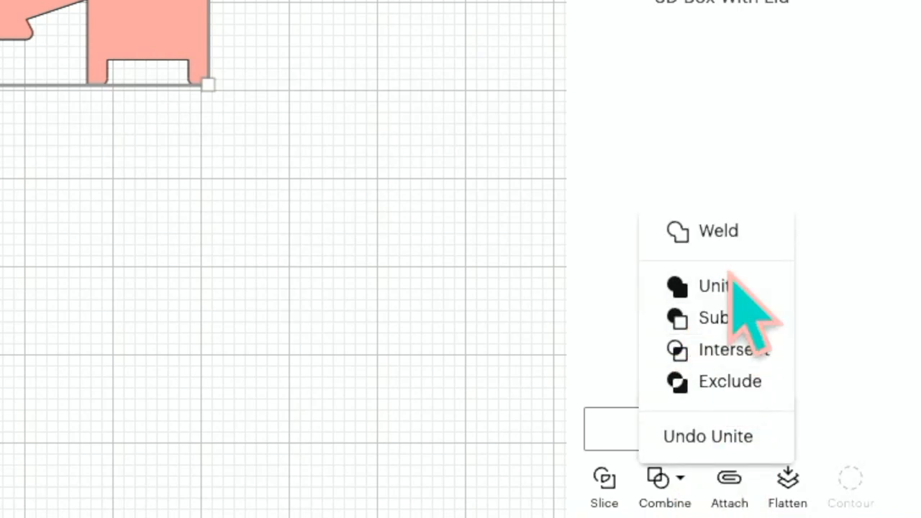
{"action": "mouse_move", "coordinate": [716, 286]}
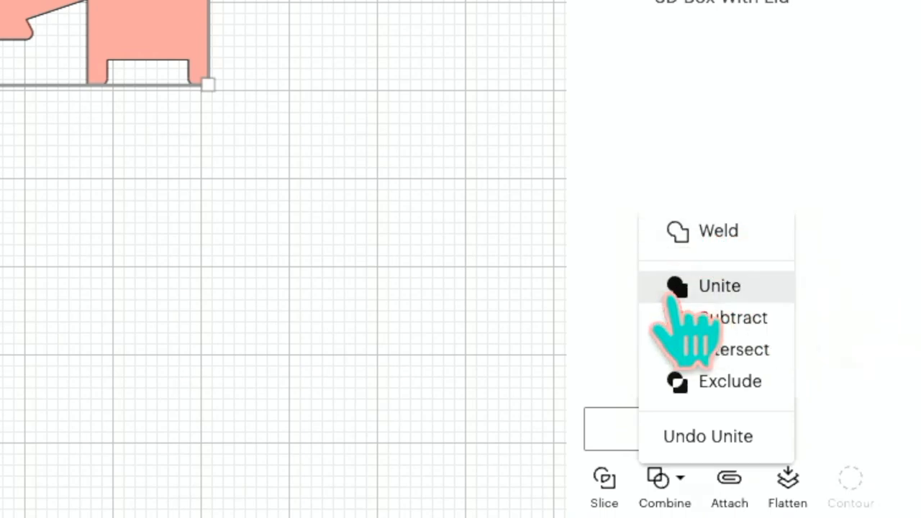